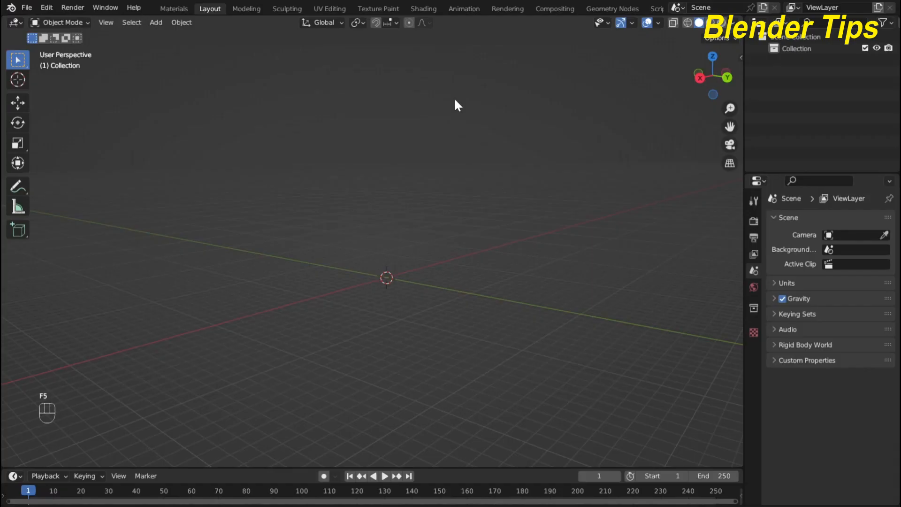
Open the Add menu to reach Curve > Curve Profiles and the Helix (3D) entry.
key("shift+a")
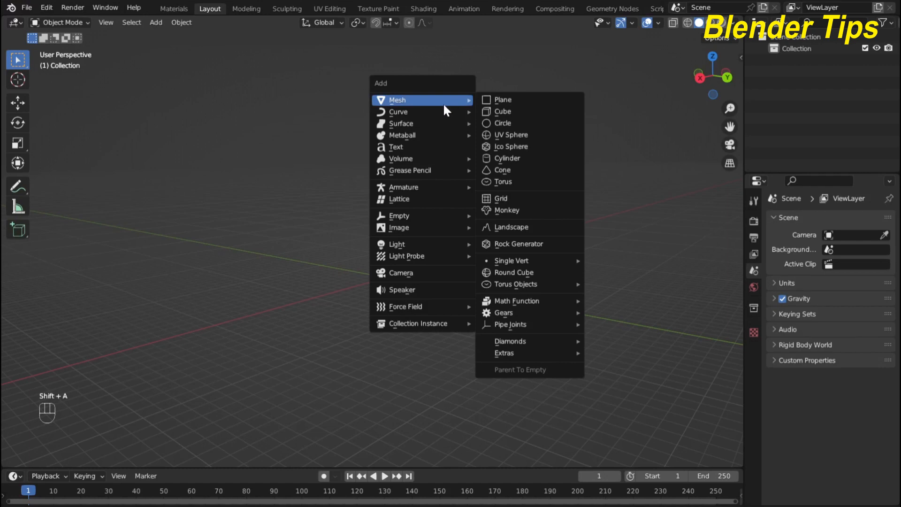
mouse_move(397, 112)
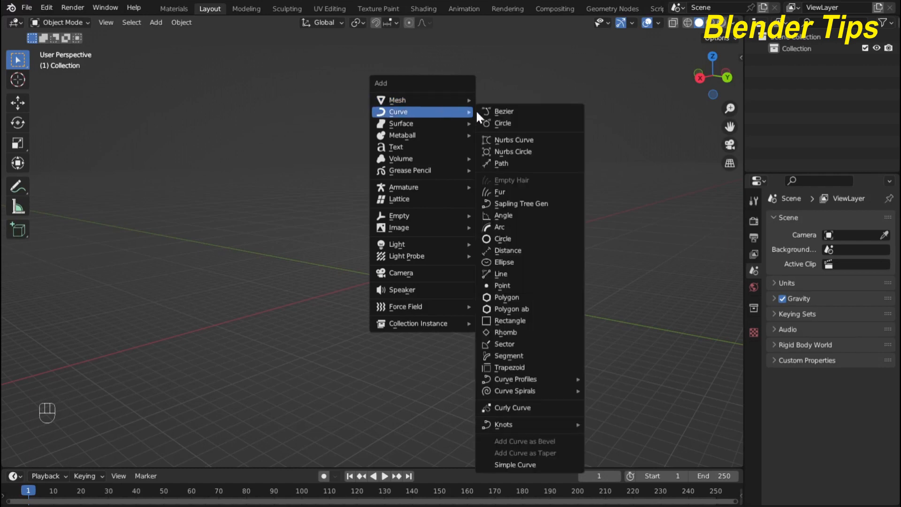
mouse_move(522, 379)
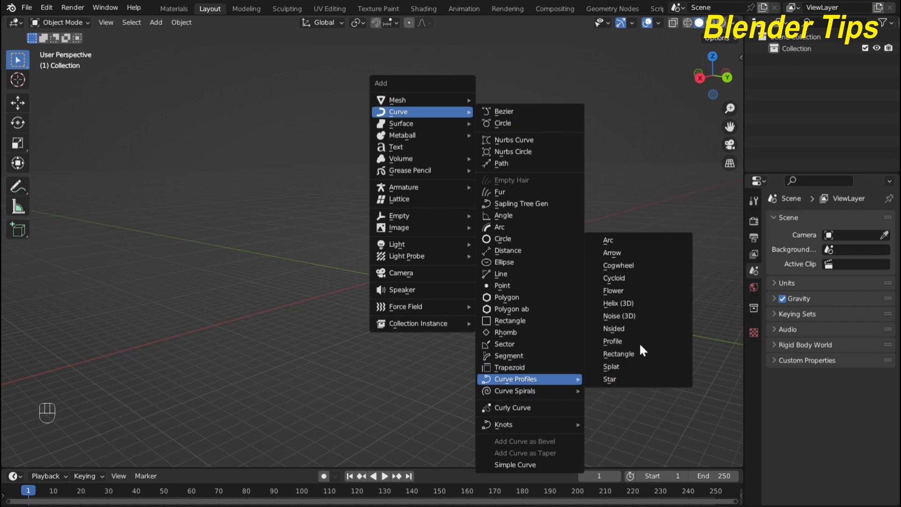
mouse_move(642, 303)
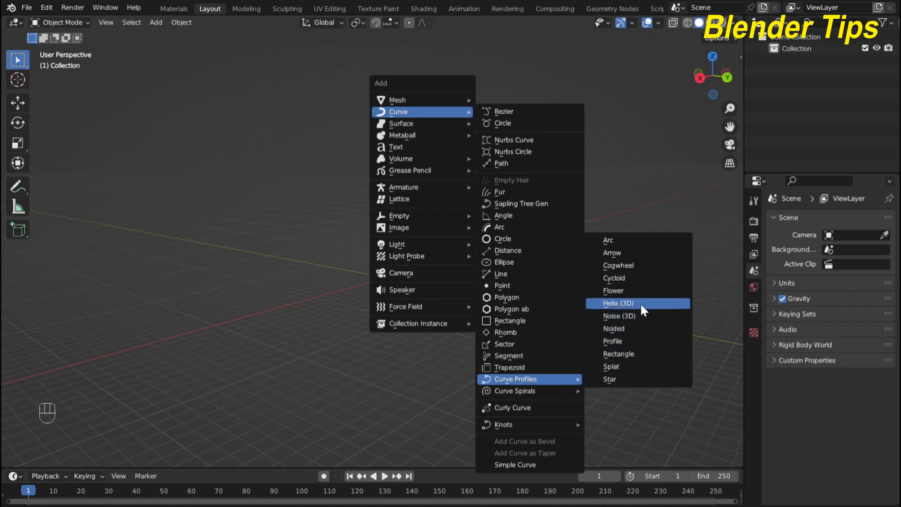
Add a 3D helix curve with end angle 1000, height 2.81 and width 1.48.
left_click(618, 302)
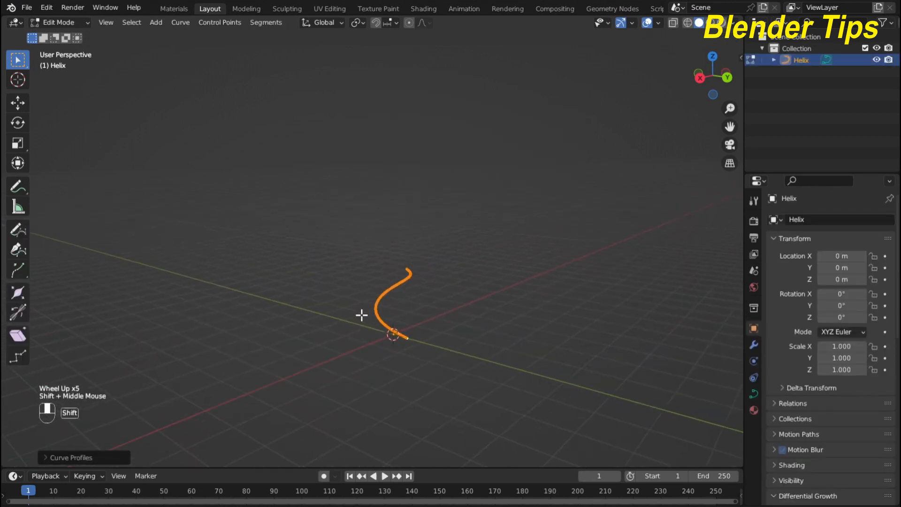
left_click(70, 457)
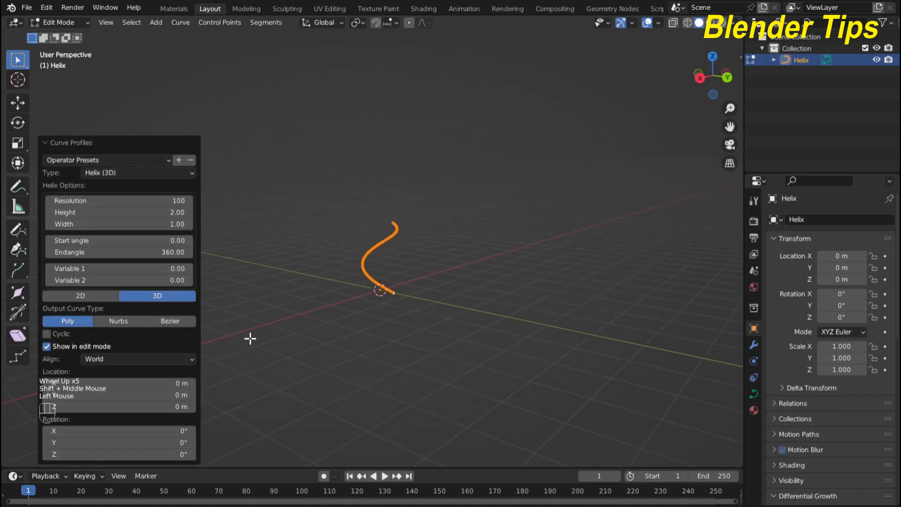
scroll("up", 3)
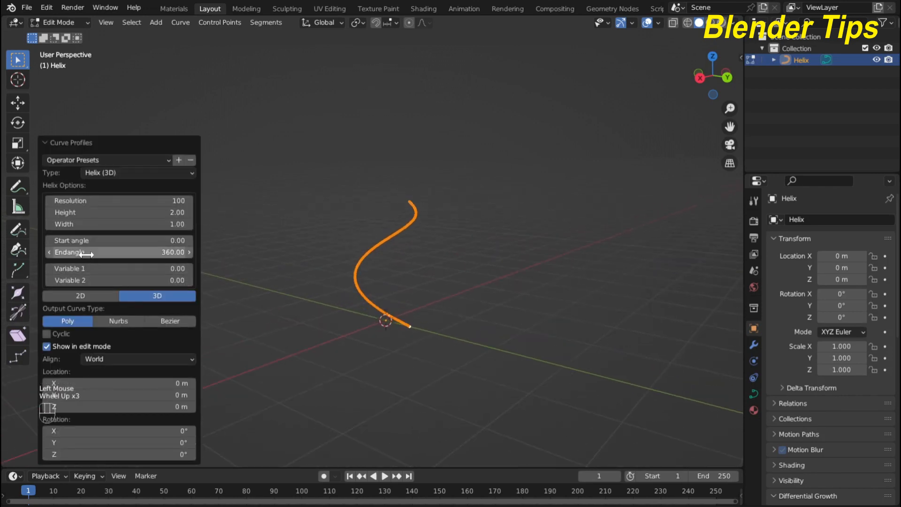
double_click(118, 253)
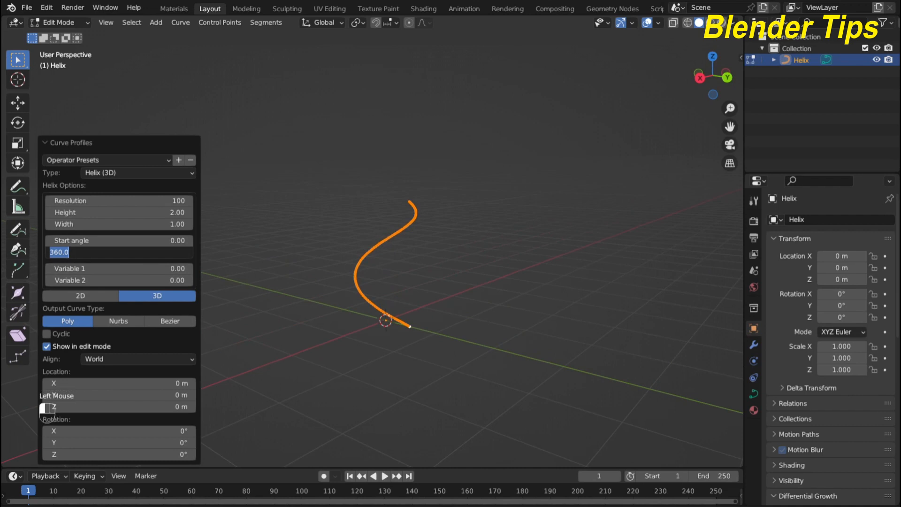
type("1000")
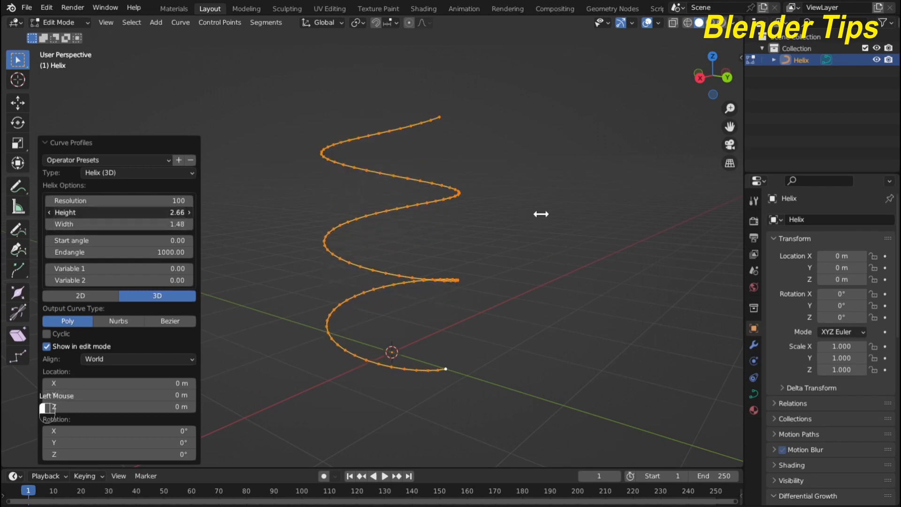
left_click_drag(118, 212, 129, 212)
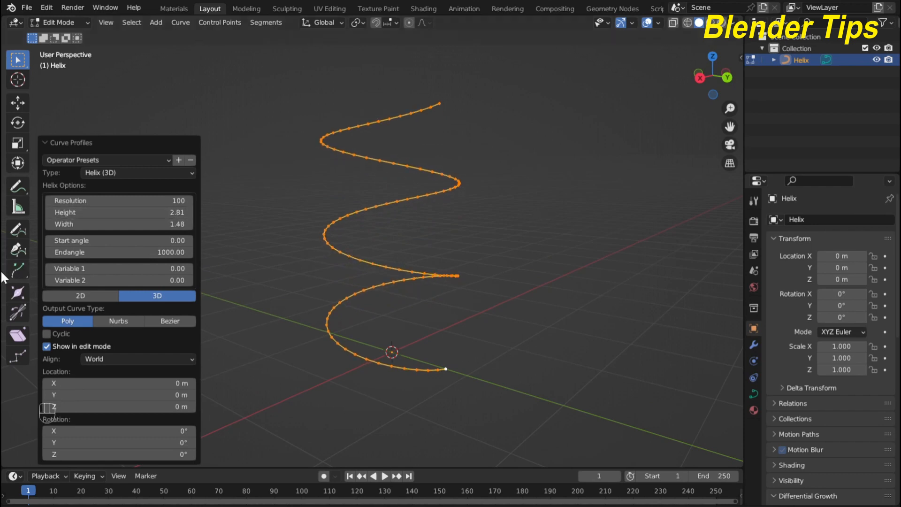
left_click(395, 307)
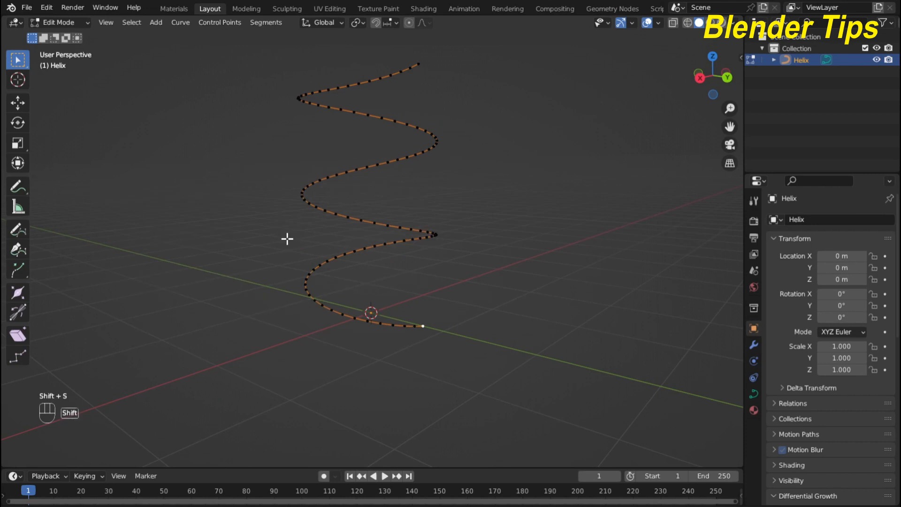
Snap the 3D cursor to the helix's selected lower end point and return to Object Mode.
key("shift+s")
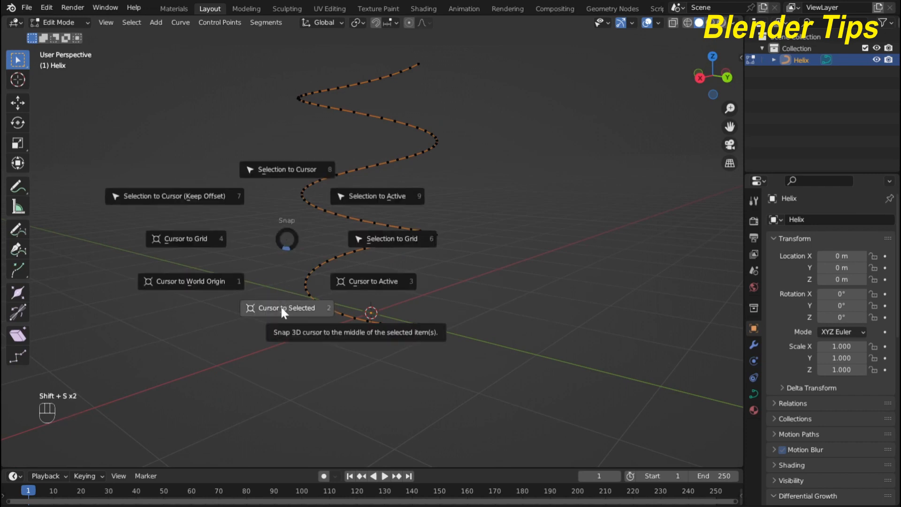
left_click(287, 307)
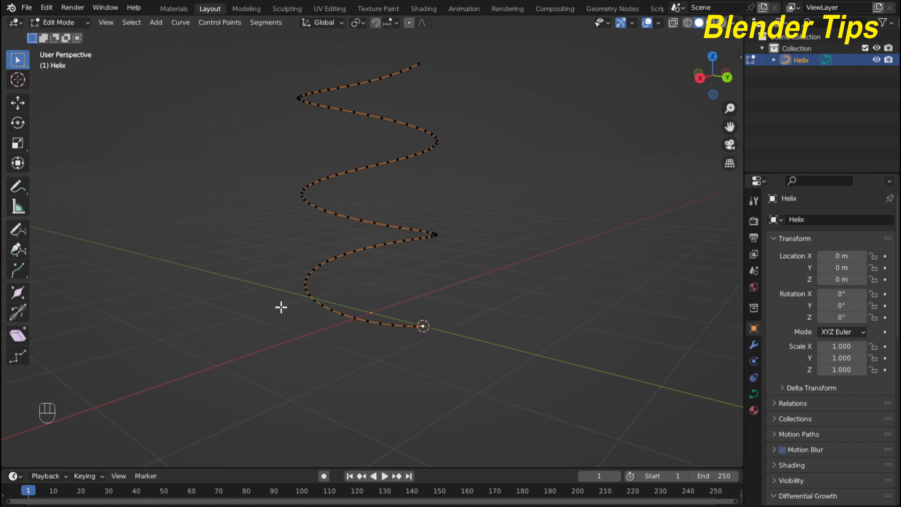
scroll("up", 3)
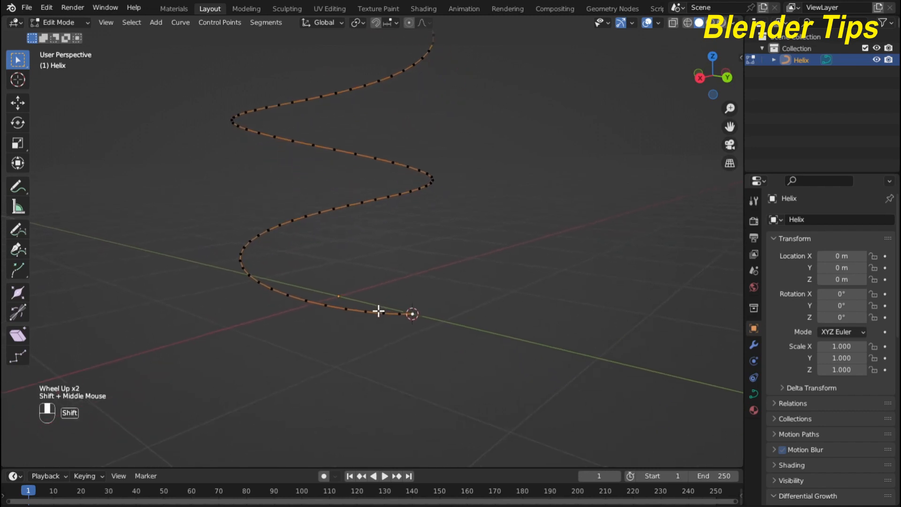
left_click(59, 23)
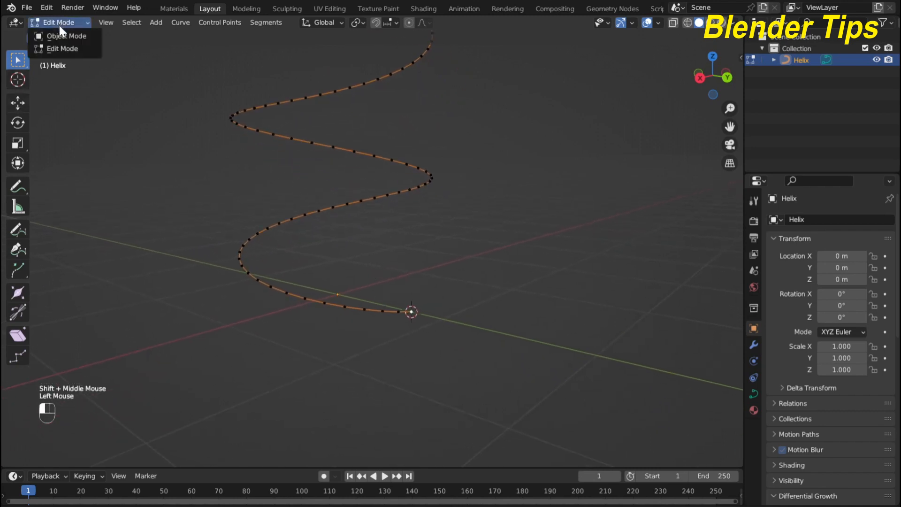
left_click(67, 36)
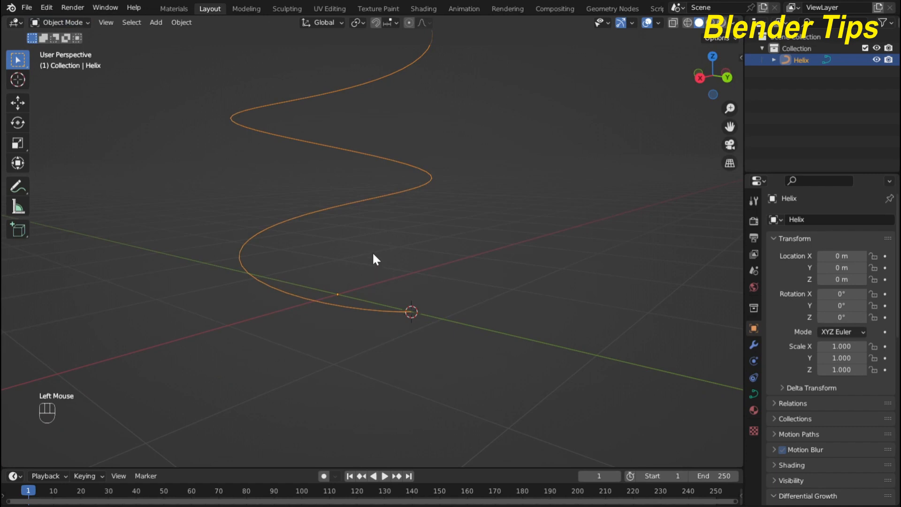
mouse_move(468, 131)
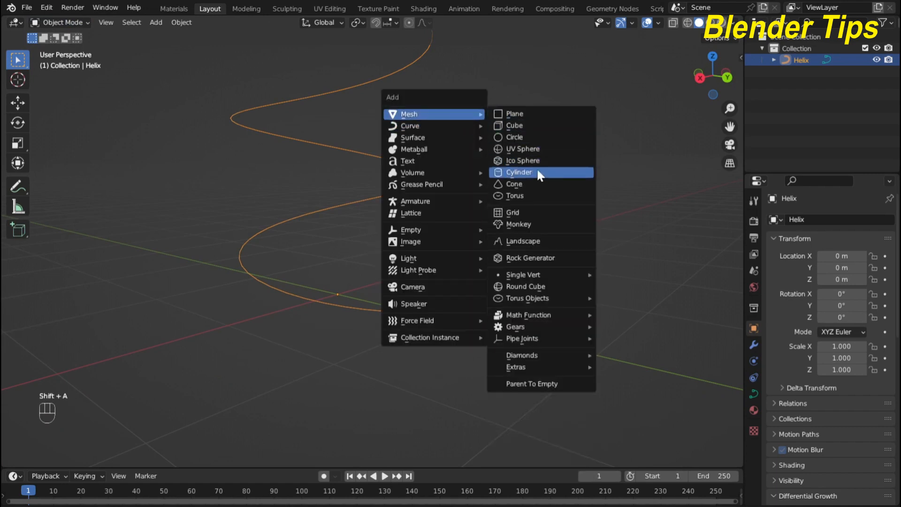
Add a UV sphere at the helix's lower end and start scaling it down.
left_click(522, 149)
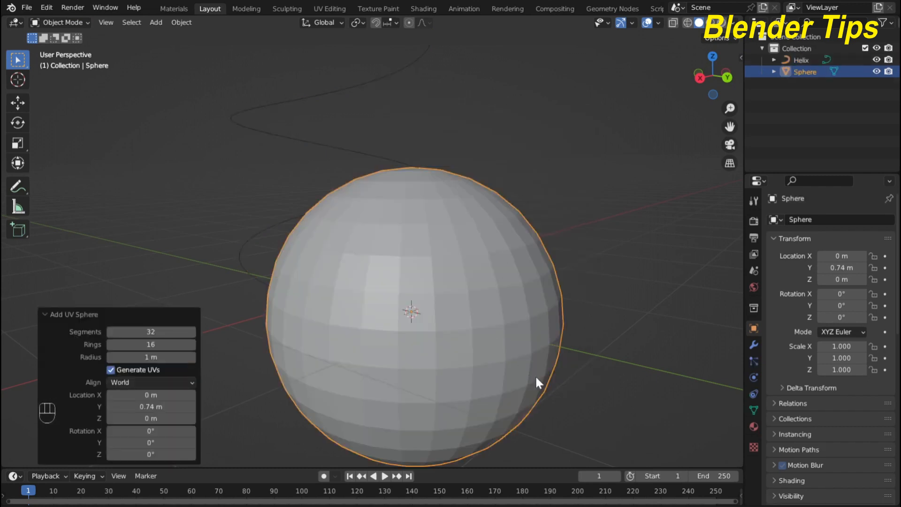
key("s")
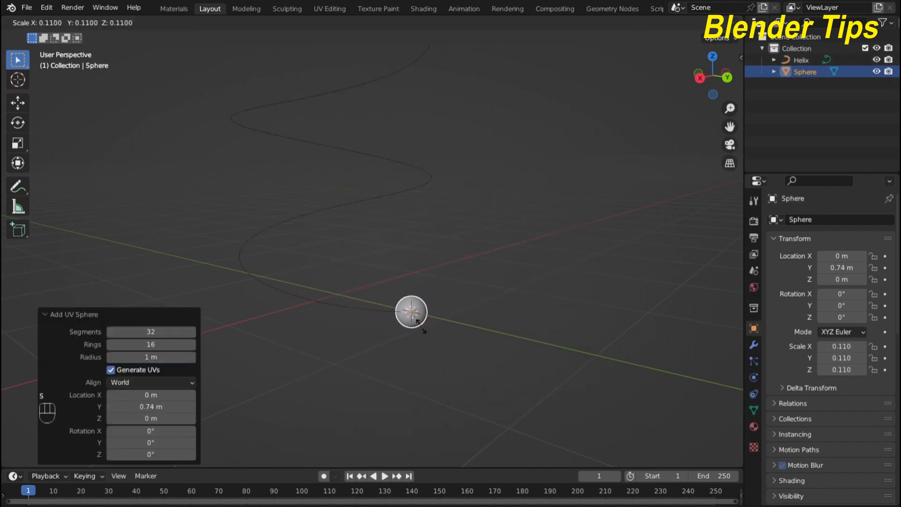
mouse_move(411, 312)
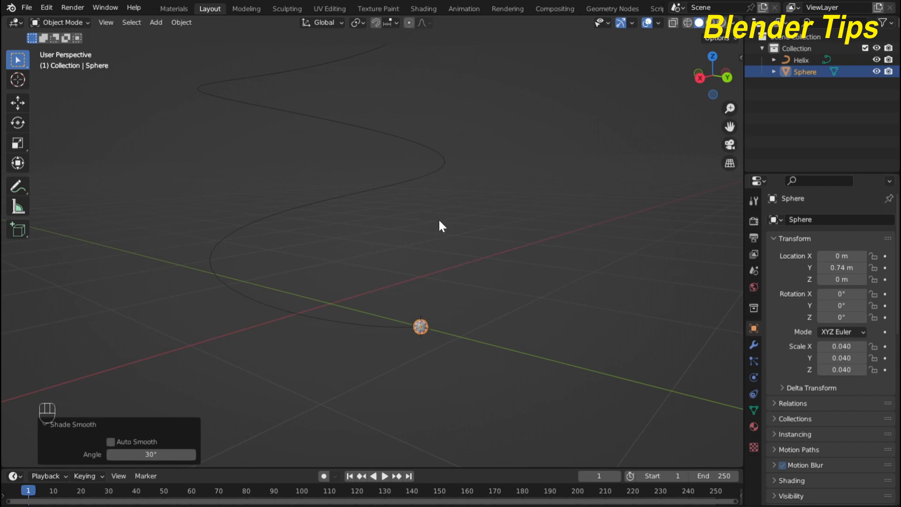
Add a Metaball Ball object to the scene from the Add menu.
key("shift+a")
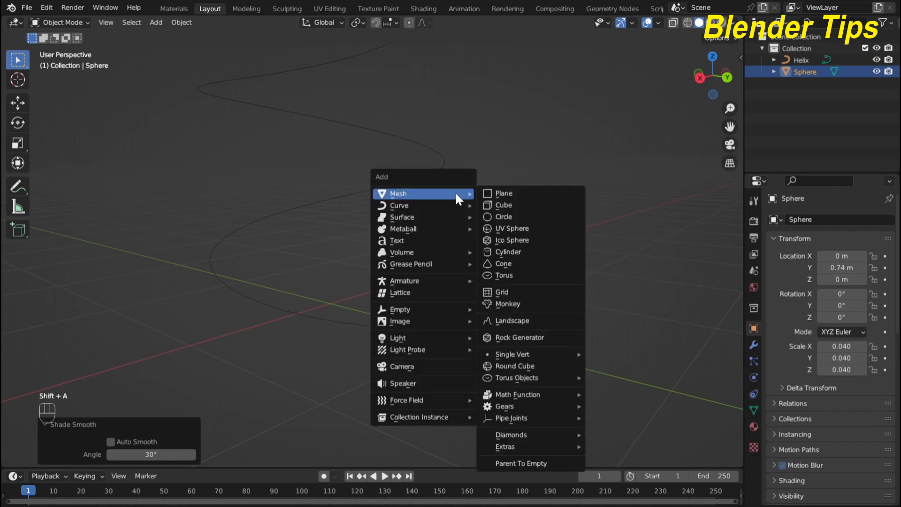
mouse_move(402, 229)
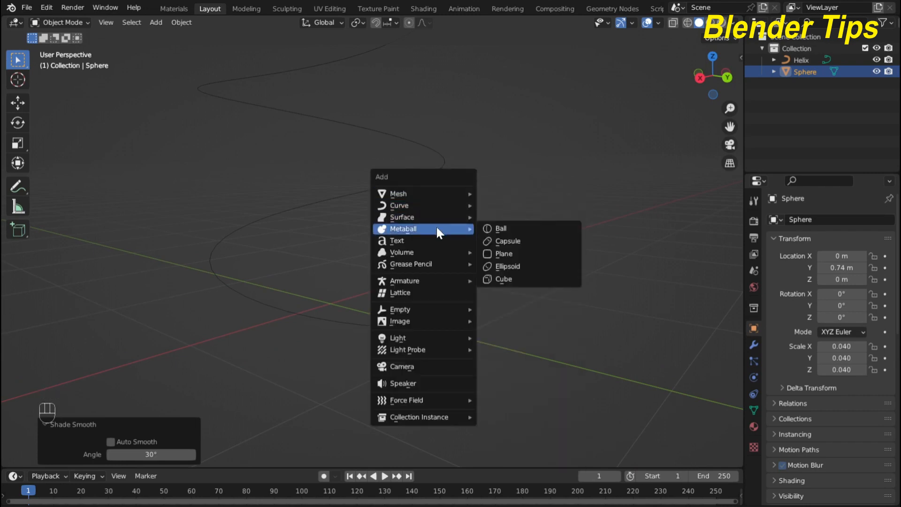
left_click(501, 228)
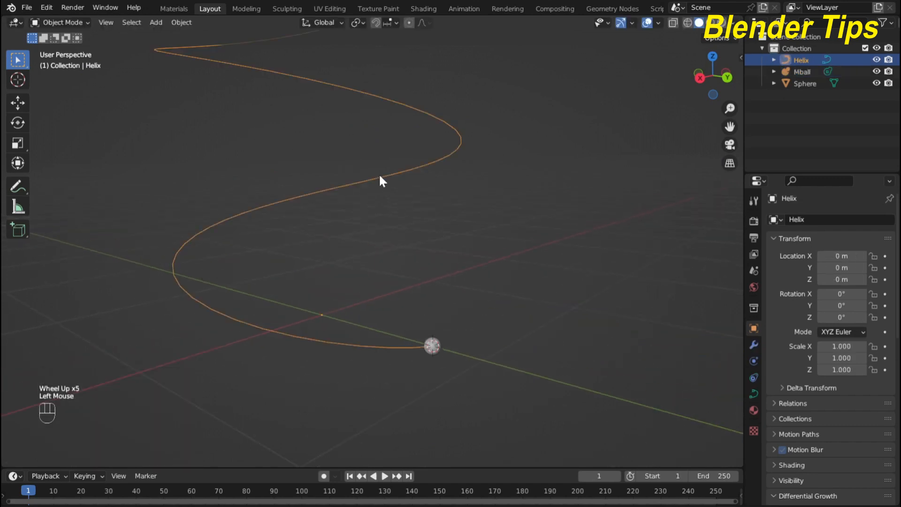
Give the helix a force field of type Curve Guide in Physics properties.
scroll("down", 3)
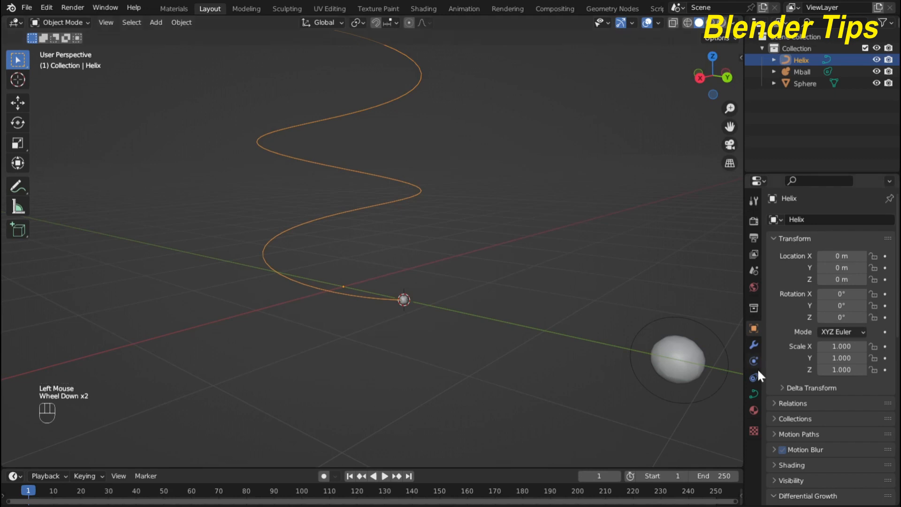
mouse_move(754, 357)
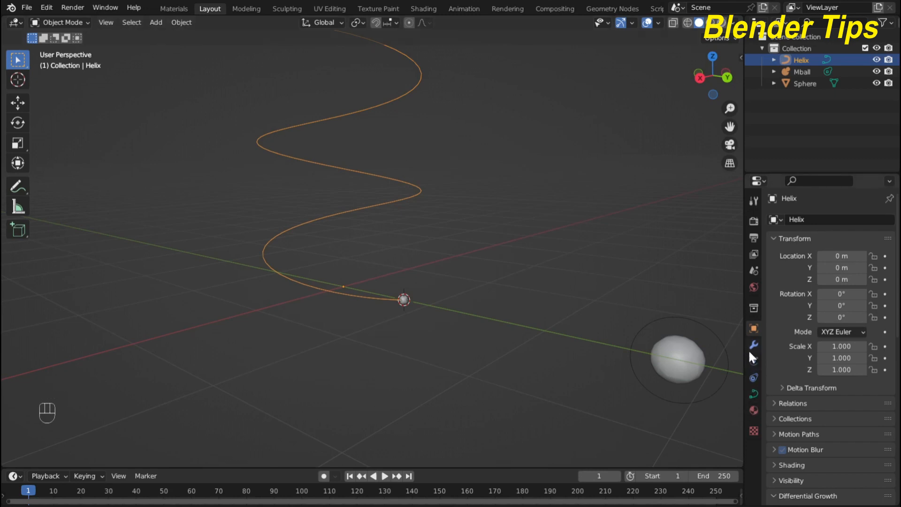
left_click(753, 345)
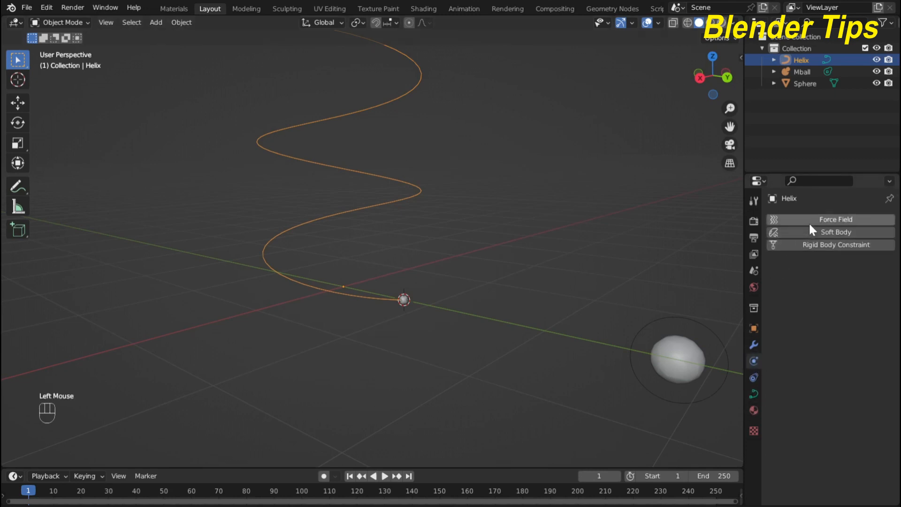
left_click(835, 219)
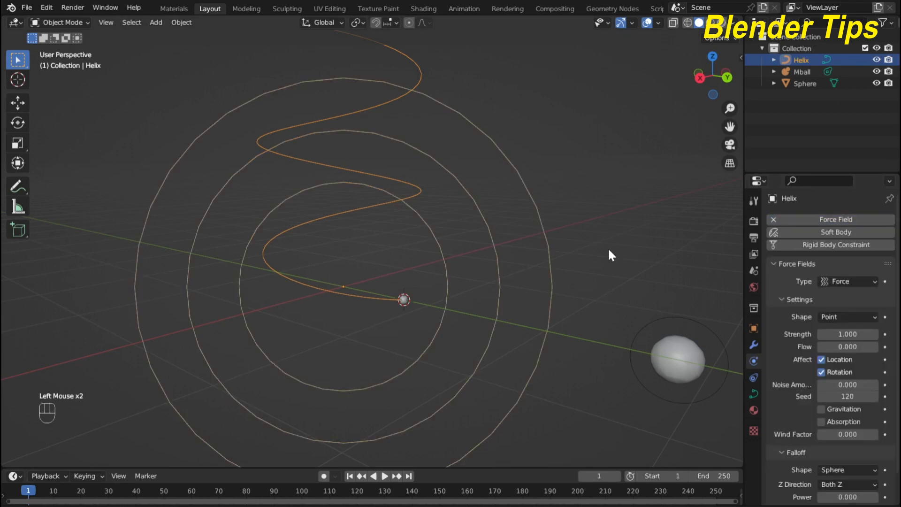
mouse_move(848, 281)
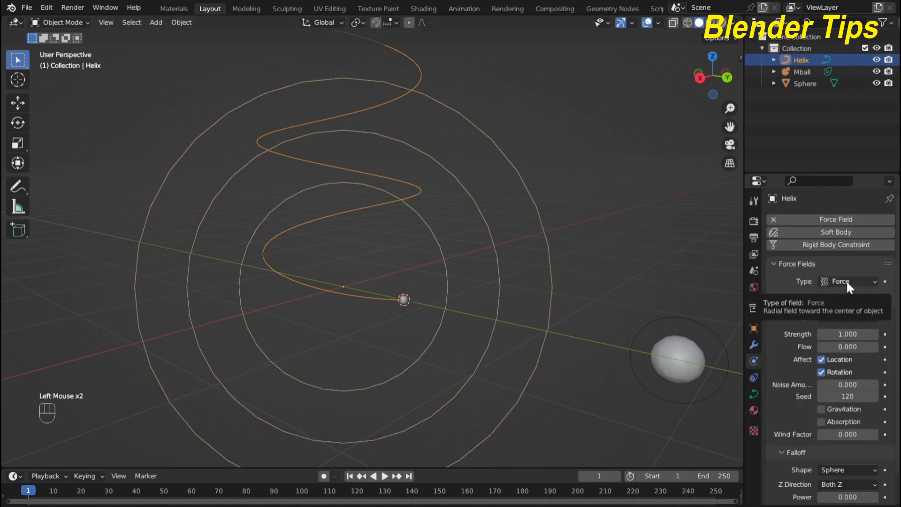
left_click(848, 281)
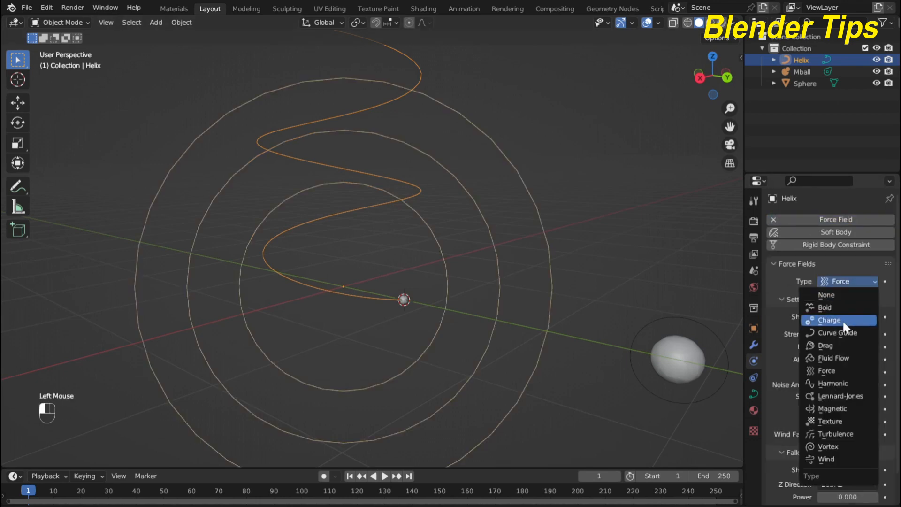
left_click(837, 332)
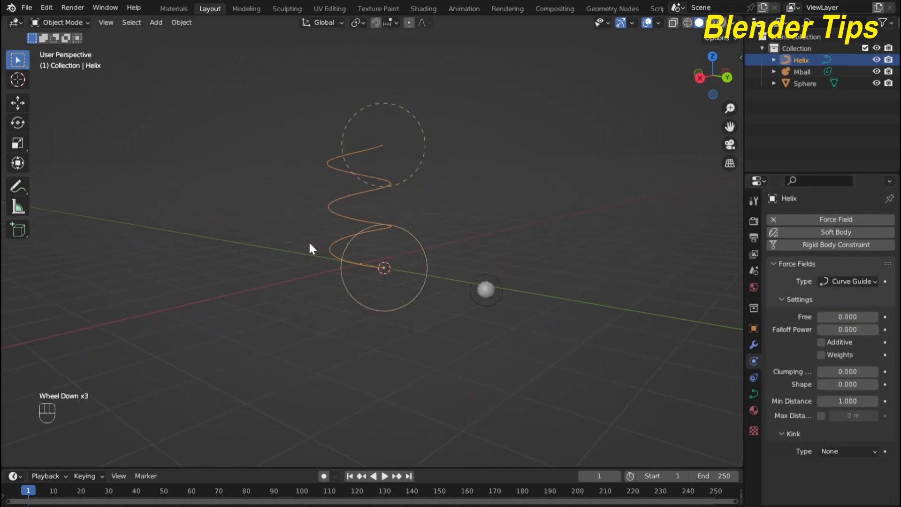
scroll("up", 3)
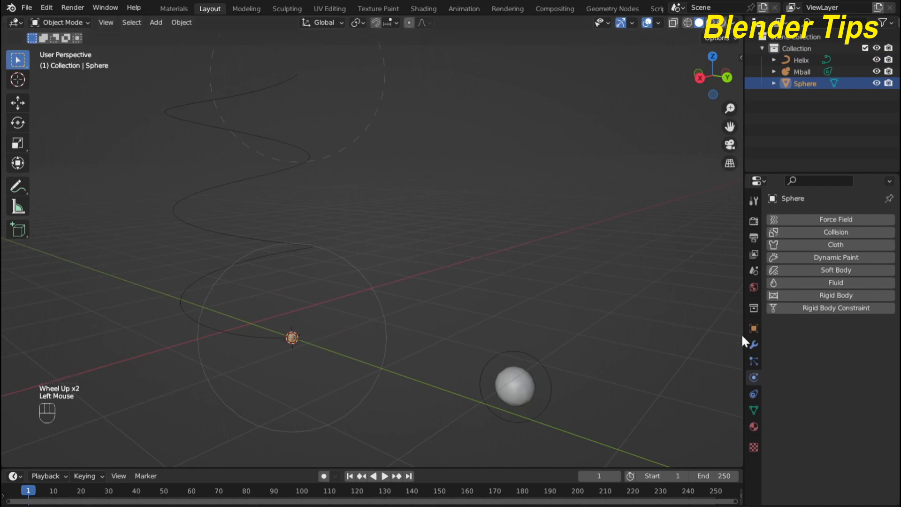
Add a new particle system to the Sphere in Particle Properties.
left_click(753, 345)
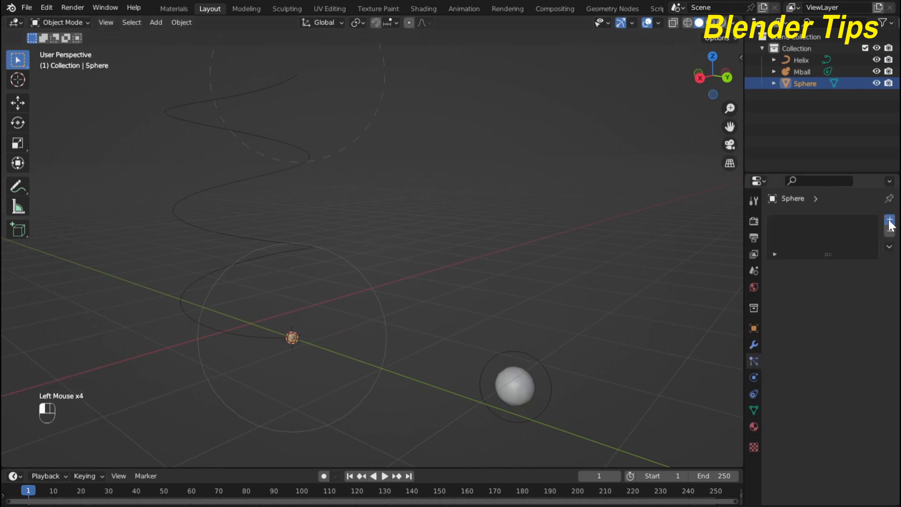
left_click(889, 220)
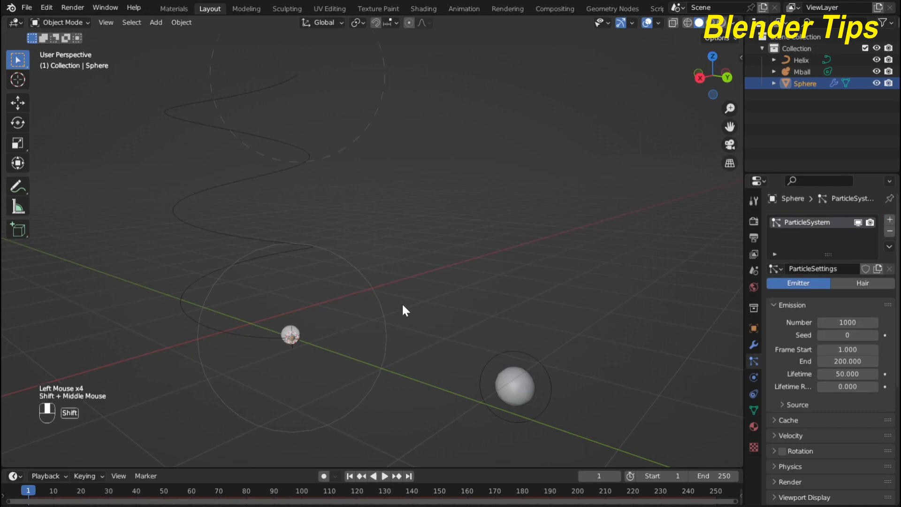
scroll("down", 3)
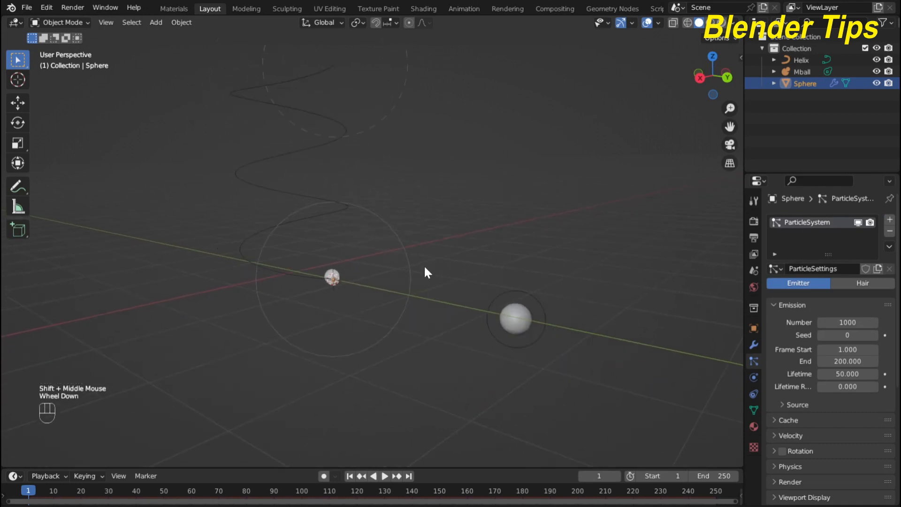
scroll("down", 3)
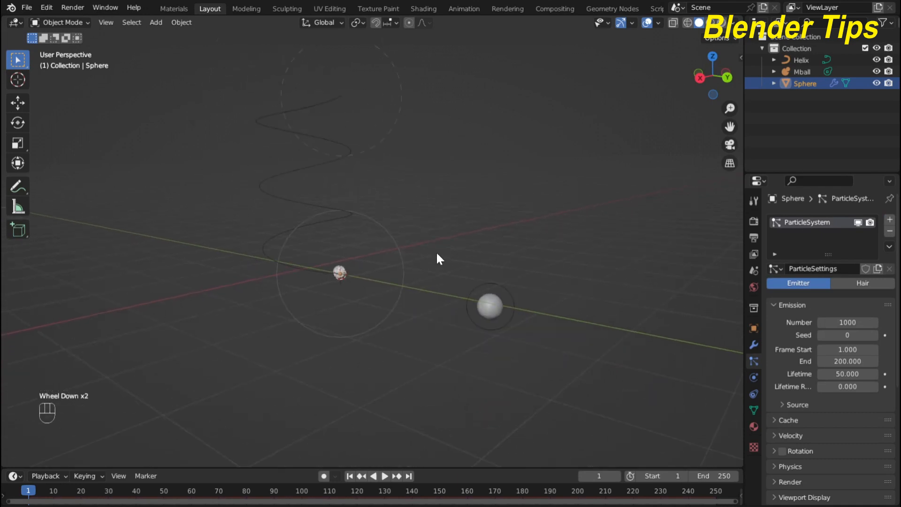
Play and pause the animation to watch particles spiral up the helix.
key("space")
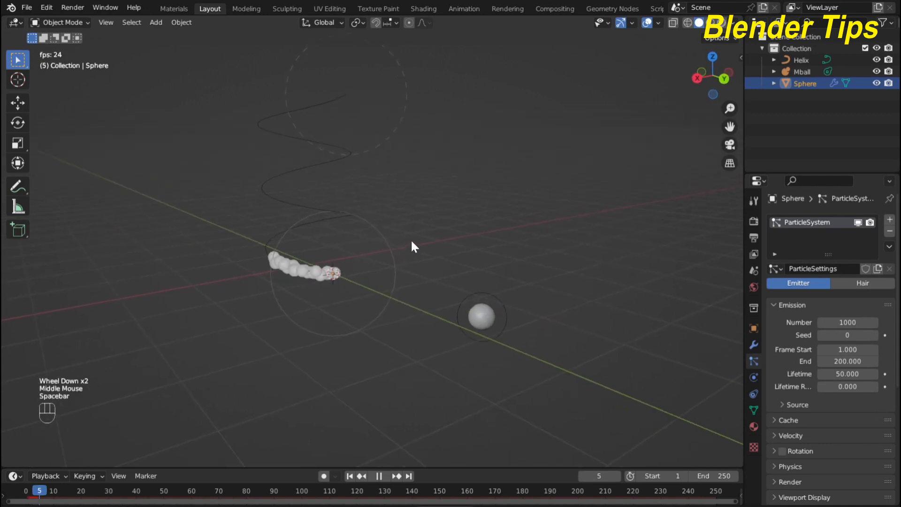
key("space")
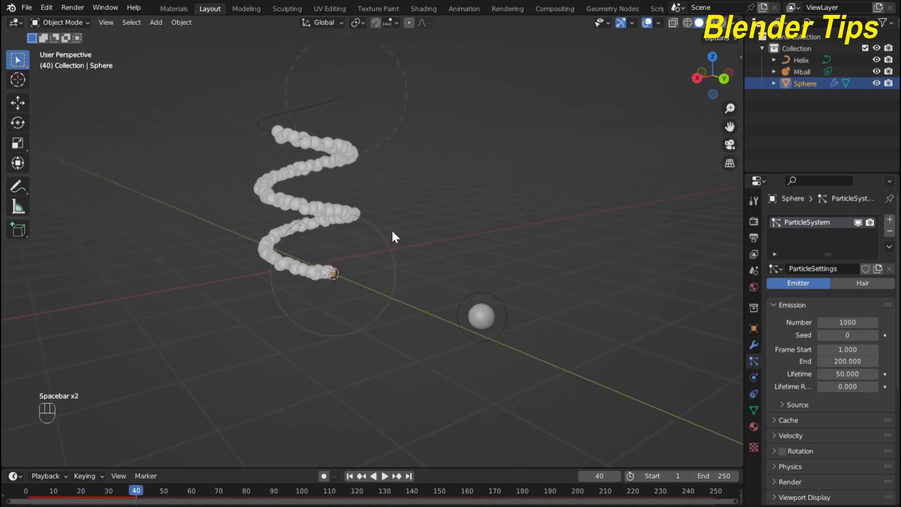
scroll("up", 3)
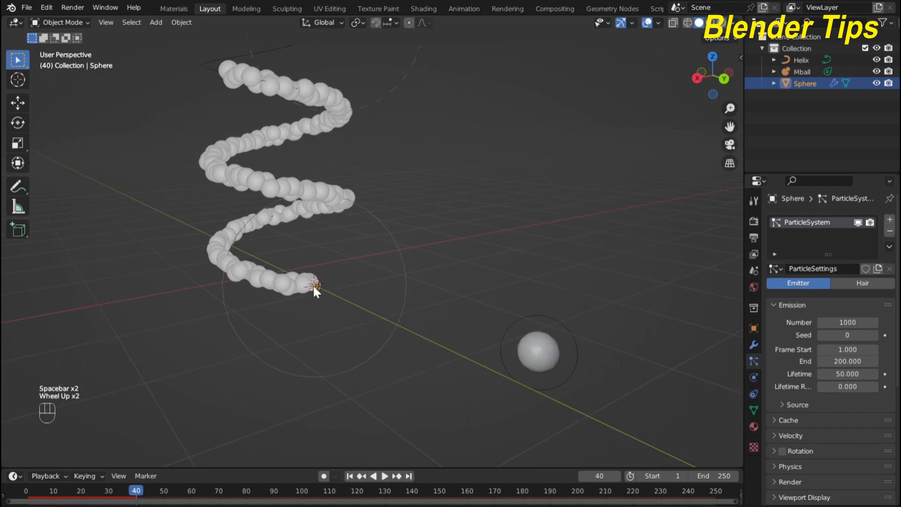
scroll("down", 3)
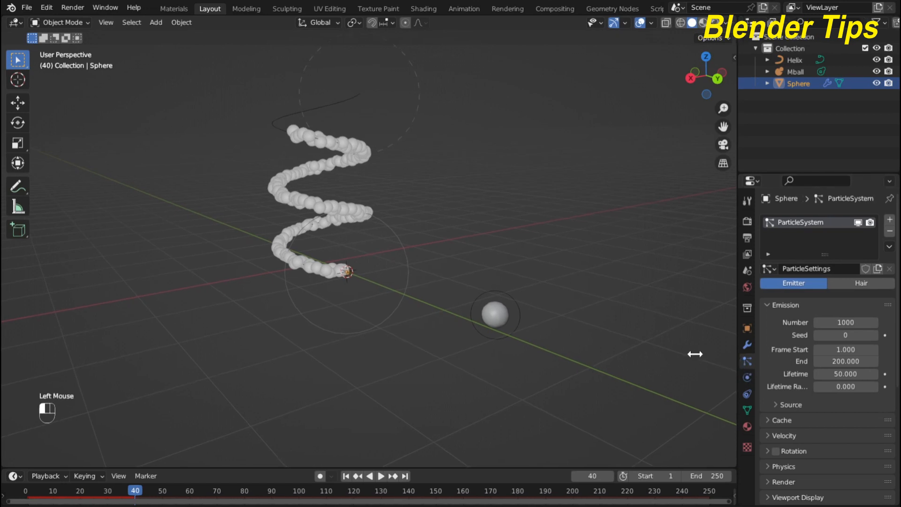
Render the Sphere's particles as Object, using Mball as the instance object.
scroll("down", 3)
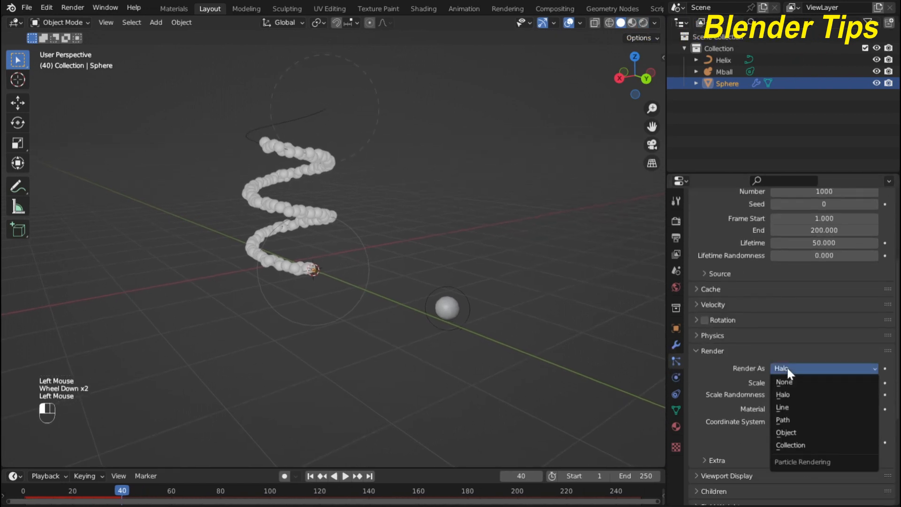
left_click(786, 432)
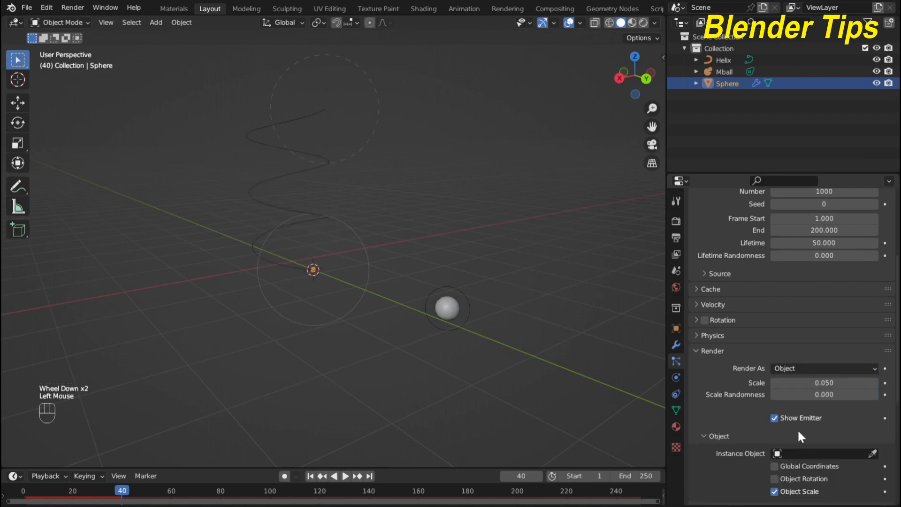
mouse_move(456, 308)
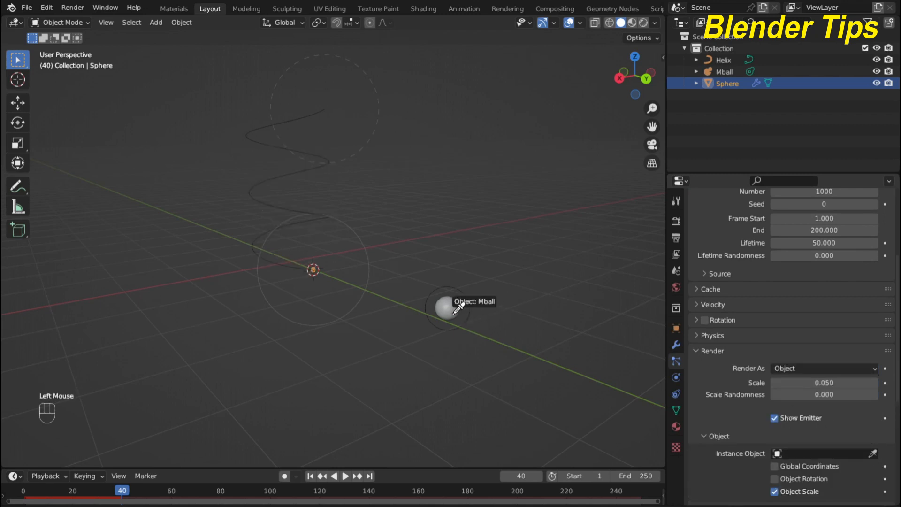
left_click(448, 307)
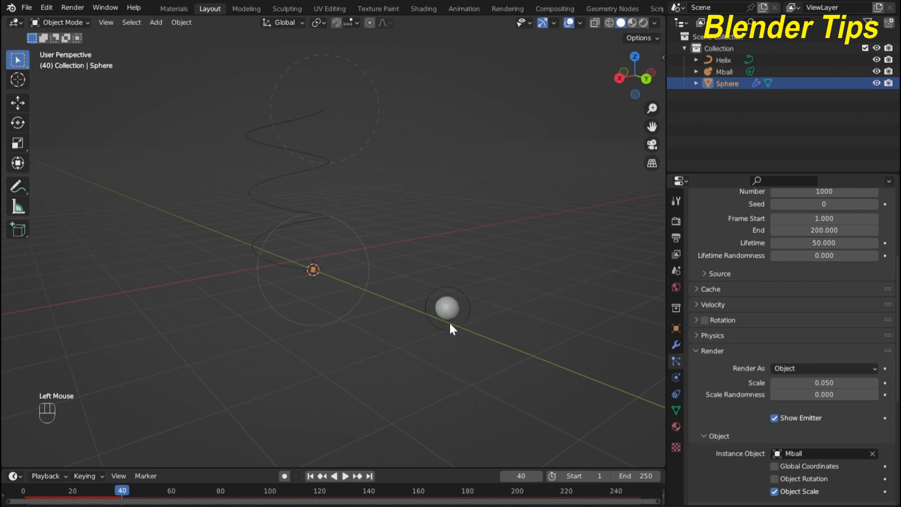
scroll("up", 3)
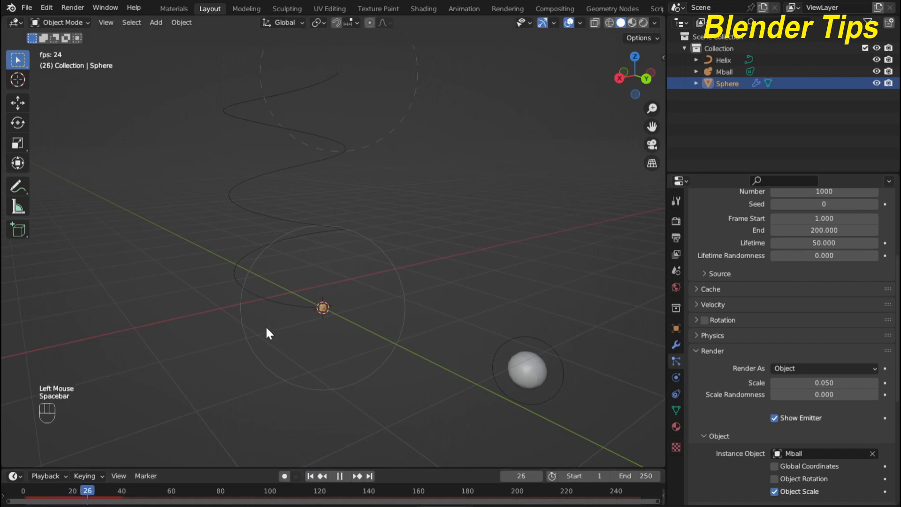
Enlarge the Mball particle instances to scale 0.356.
key("space")
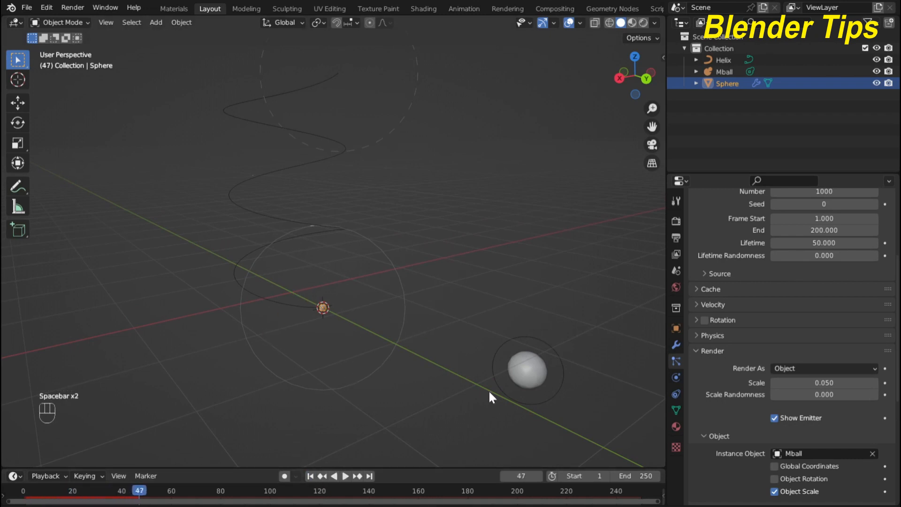
scroll("down", 3)
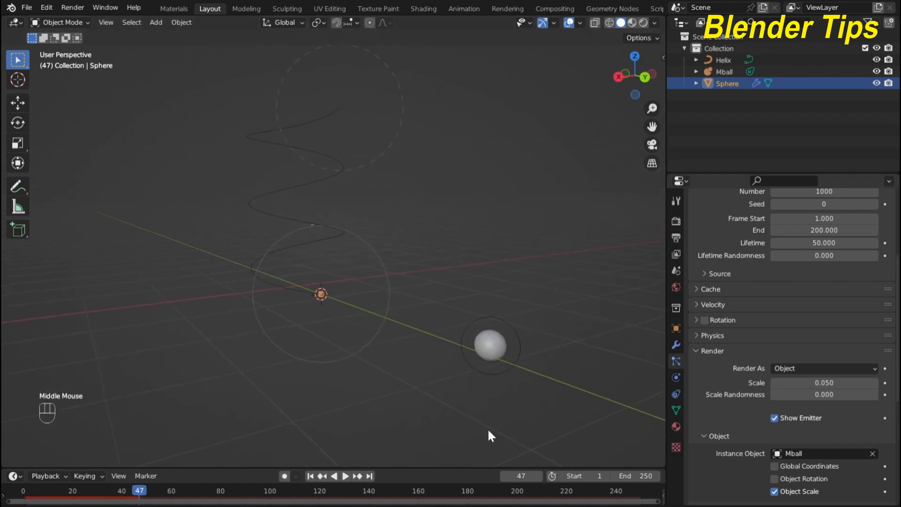
mouse_move(825, 382)
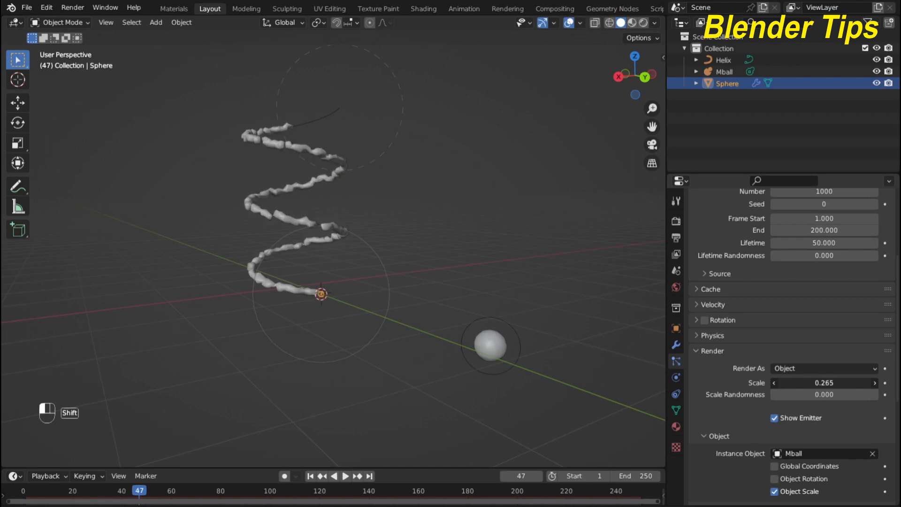
left_click(874, 382)
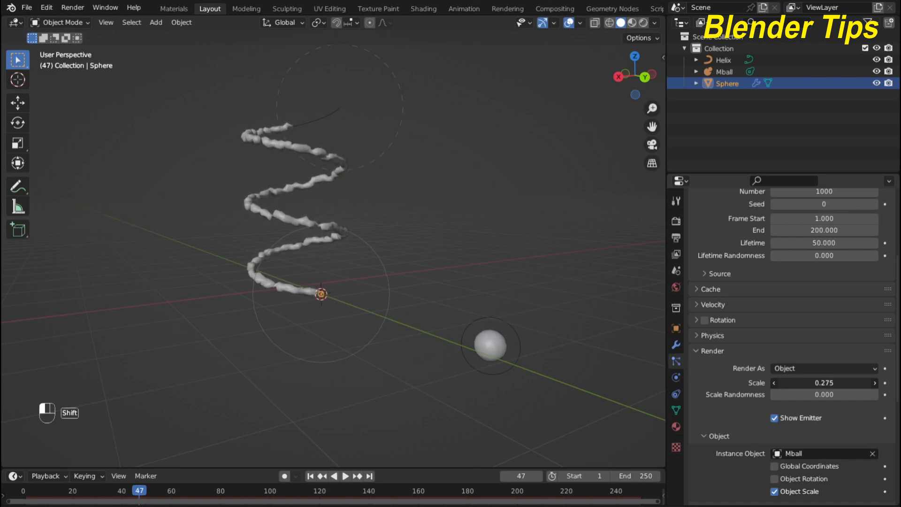
scroll("up", 3)
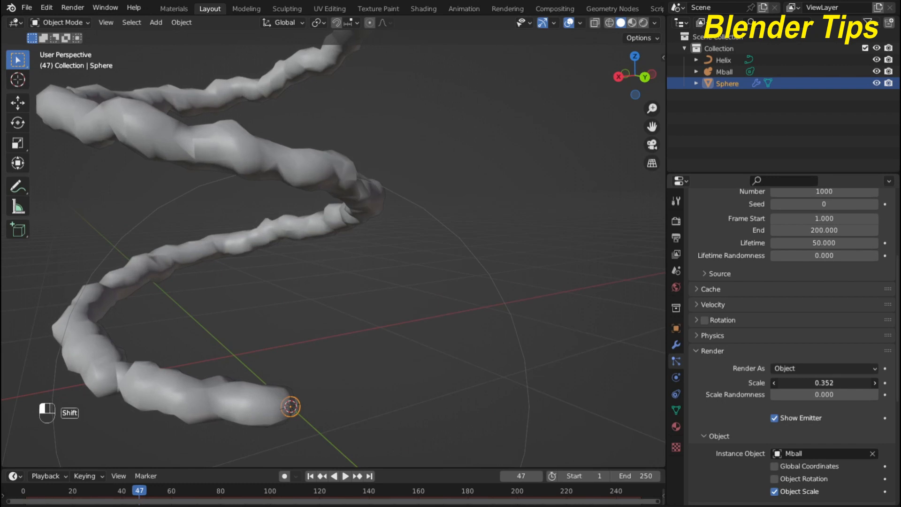
scroll("down", 3)
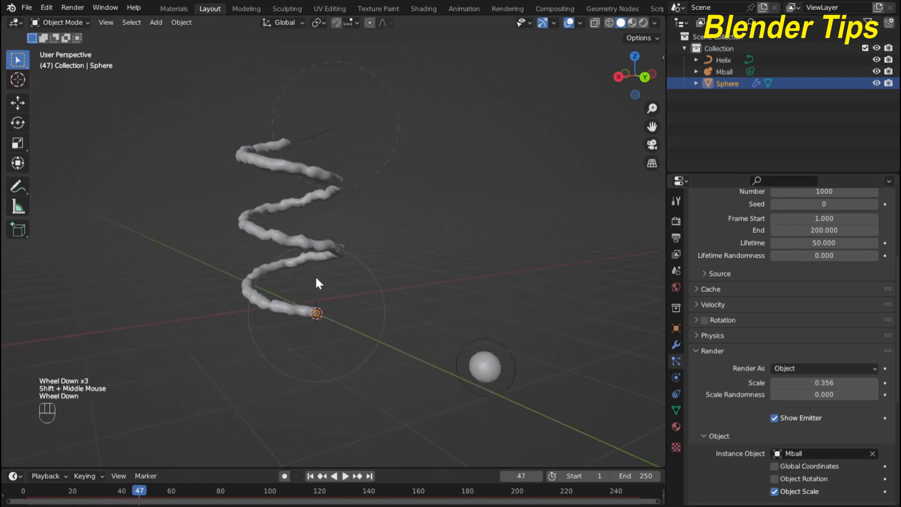
scroll("down", 3)
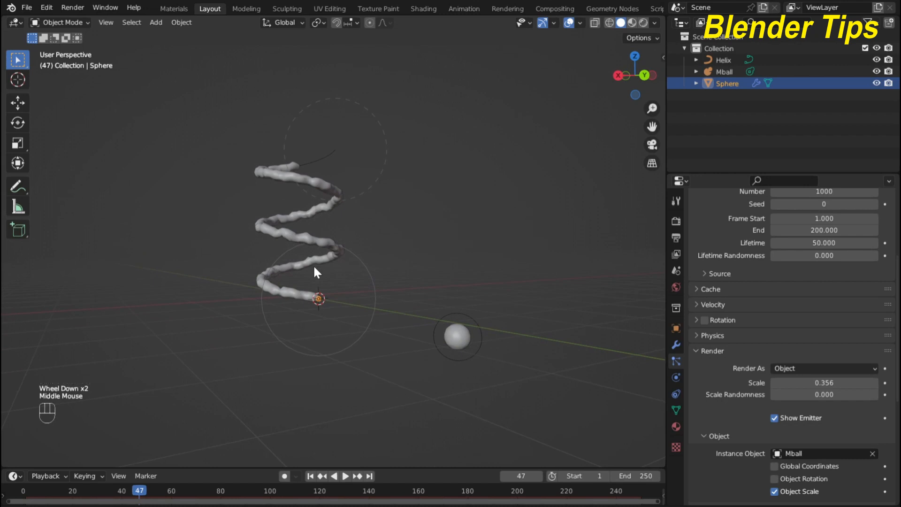
scroll("down", 3)
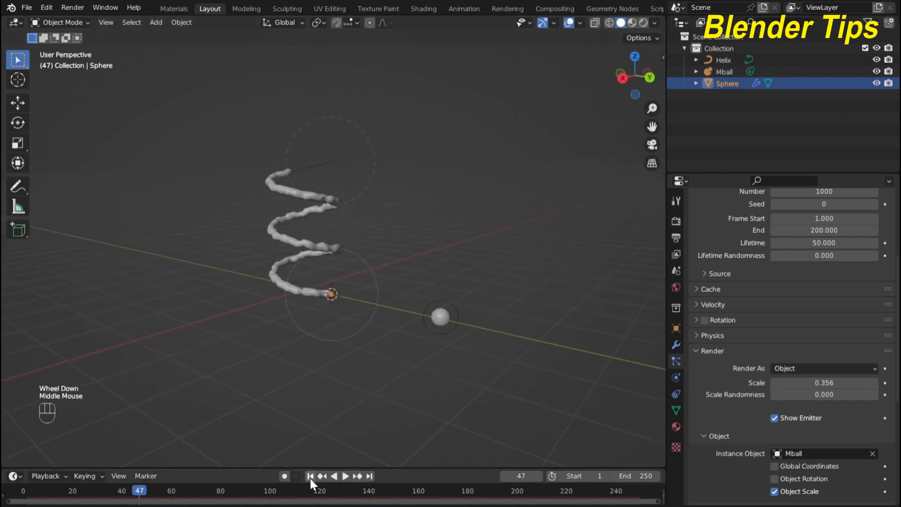
Rewind to frame 1 and play back to review the metaball stream.
left_click(309, 476)
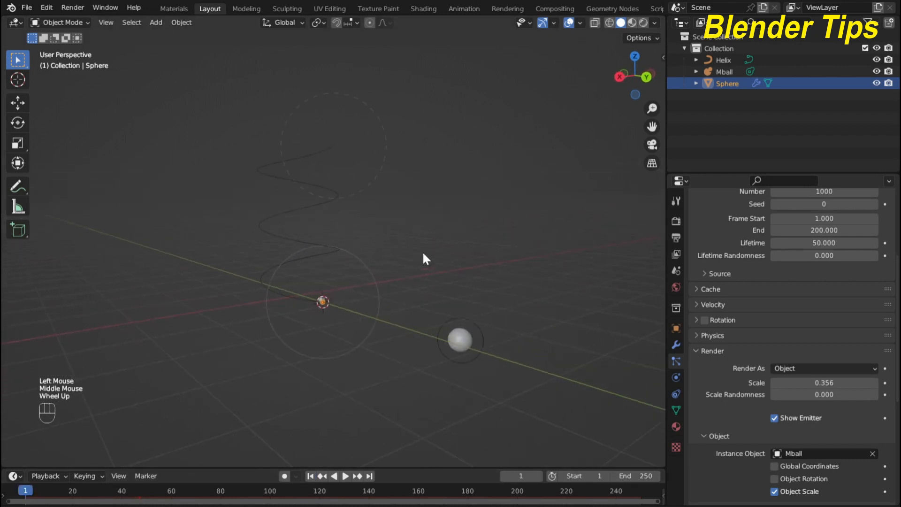
key("space")
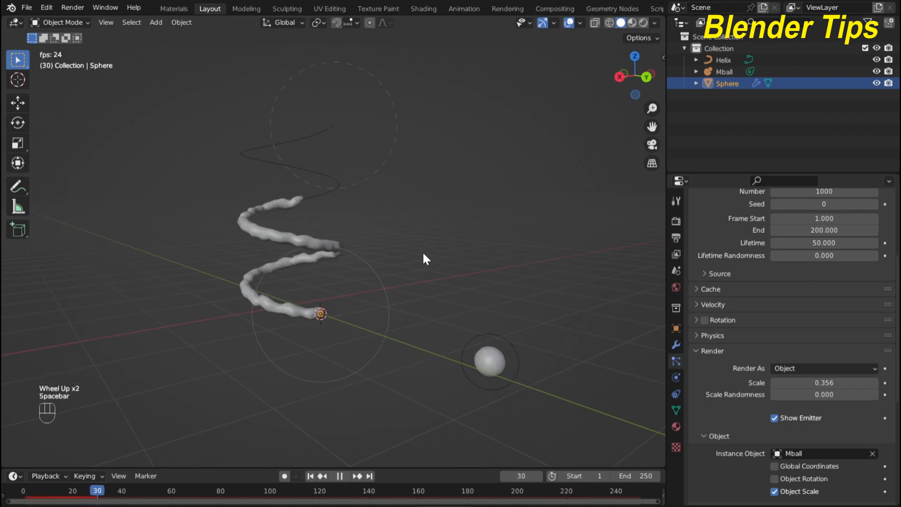
key("space")
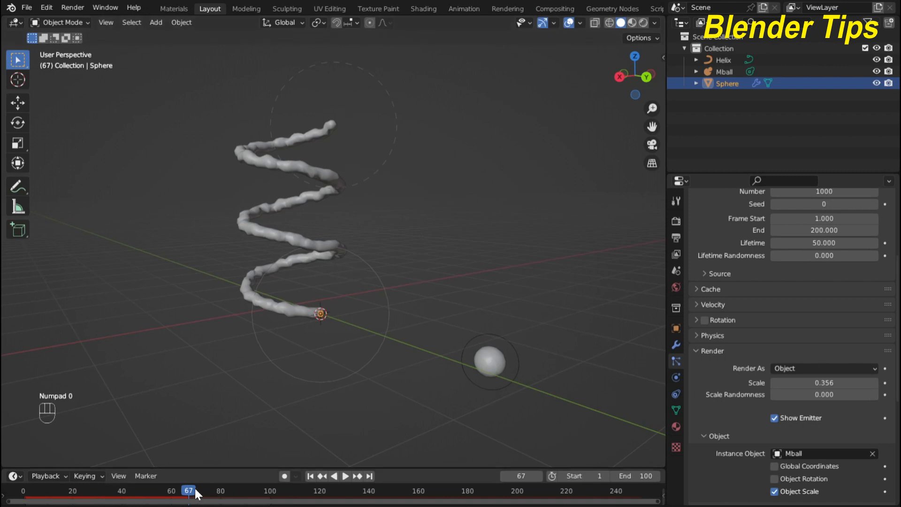
Set the particle emission end frame to 50 and rewind to frame 1.
scroll("up", 3)
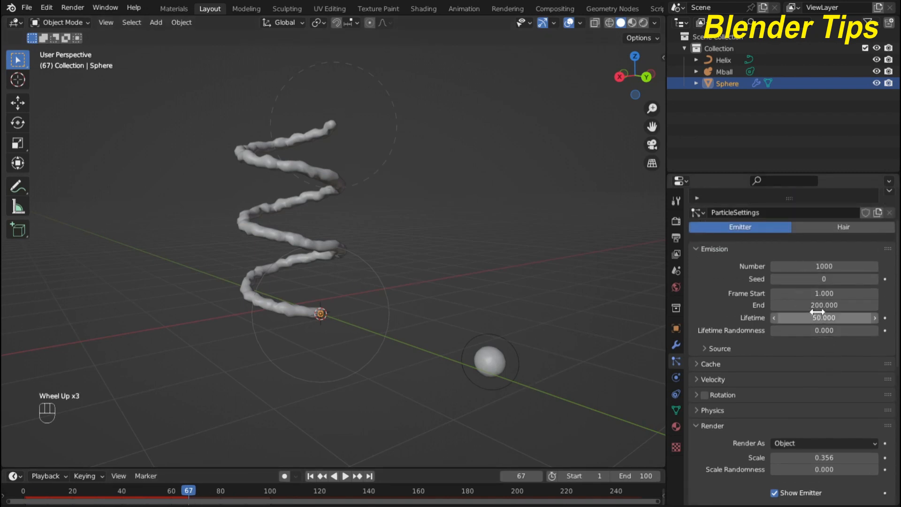
double_click(824, 304)
type("50.000")
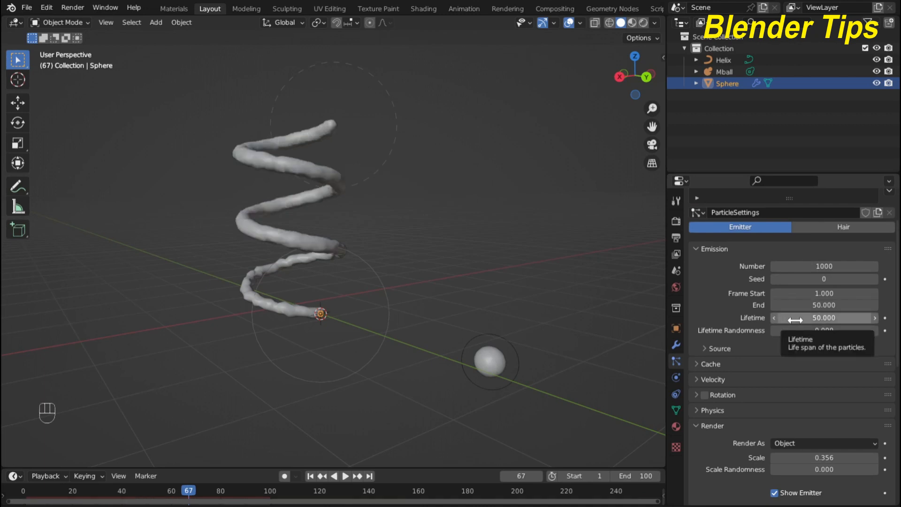
scroll("down", 3)
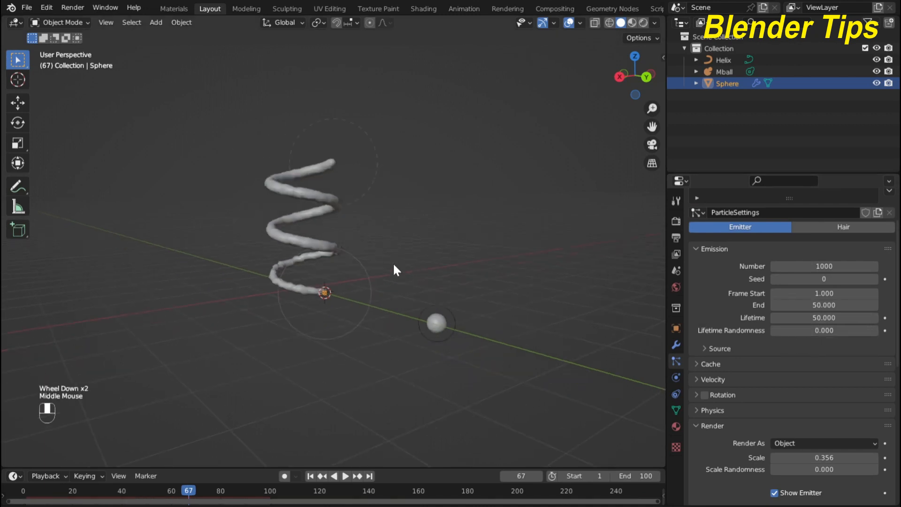
left_click(310, 476)
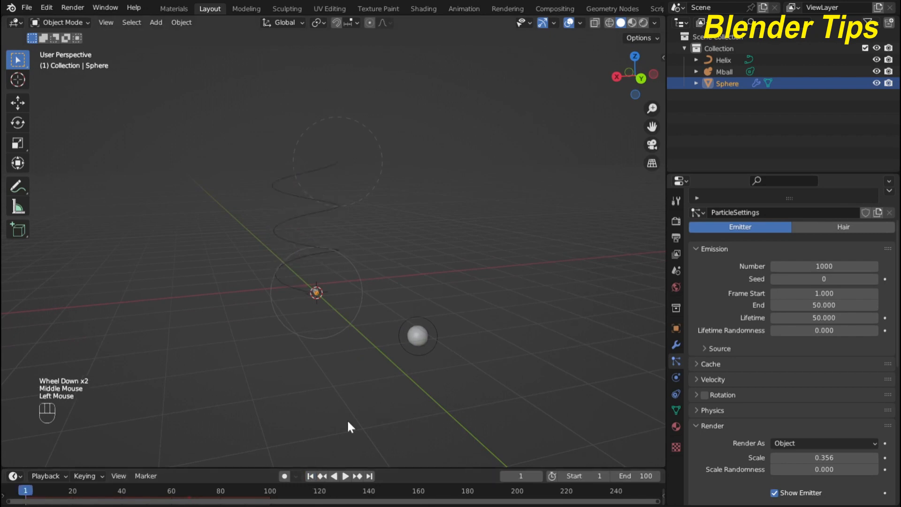
scroll("up", 3)
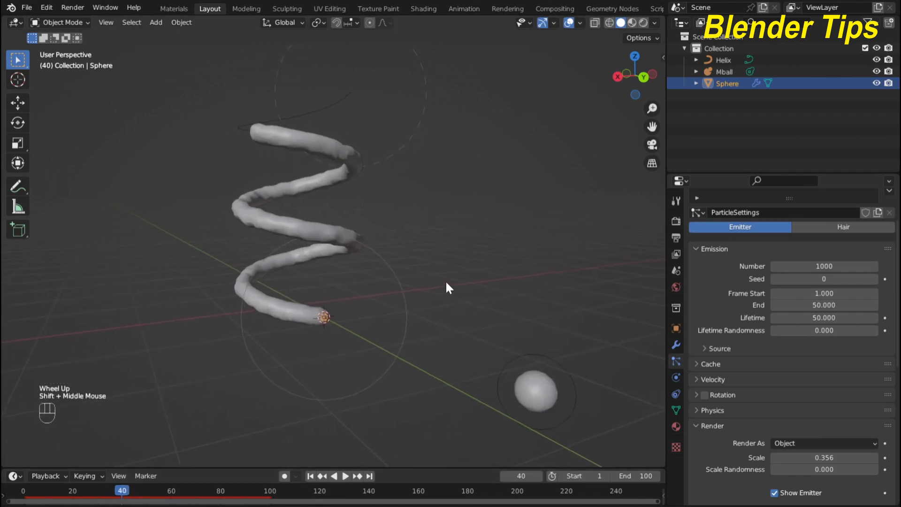
Uncheck Show Emitter in the particle Render panel and replay to regrow the stream.
scroll("down", 3)
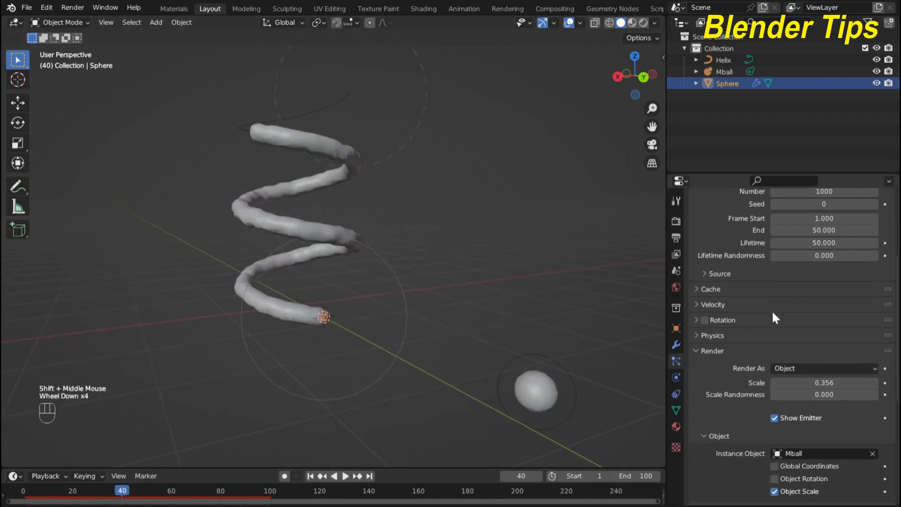
scroll("down", 3)
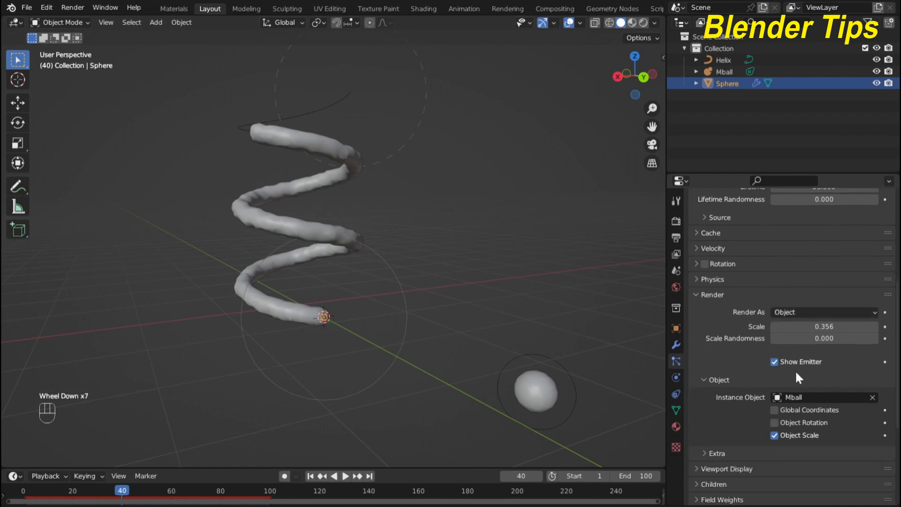
scroll("up", 3)
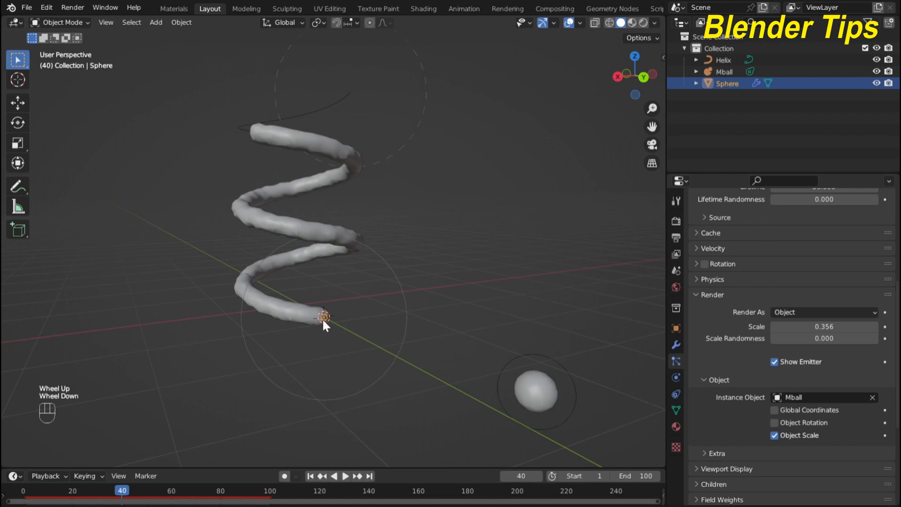
mouse_move(775, 369)
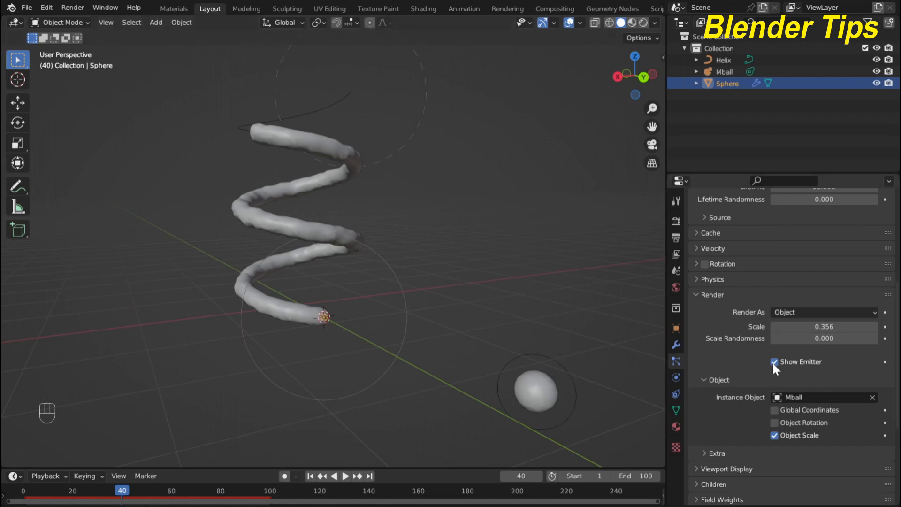
mouse_move(775, 369)
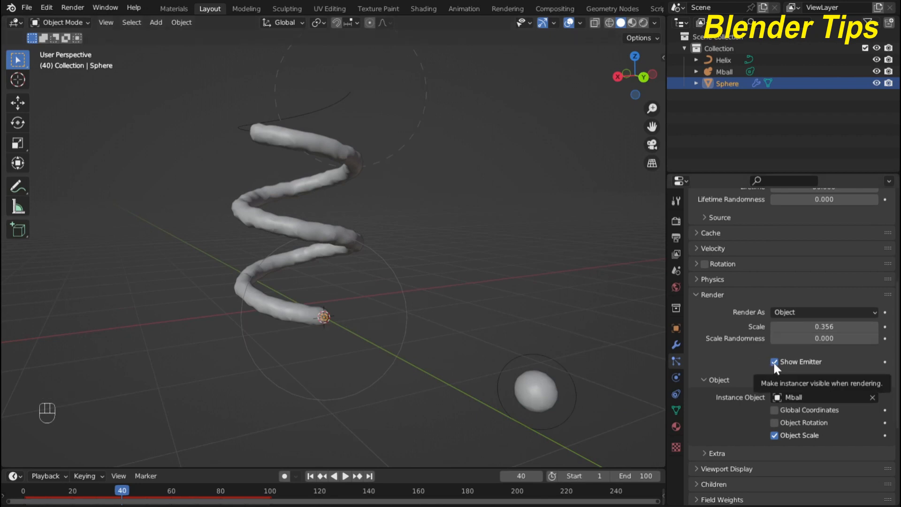
left_click(776, 361)
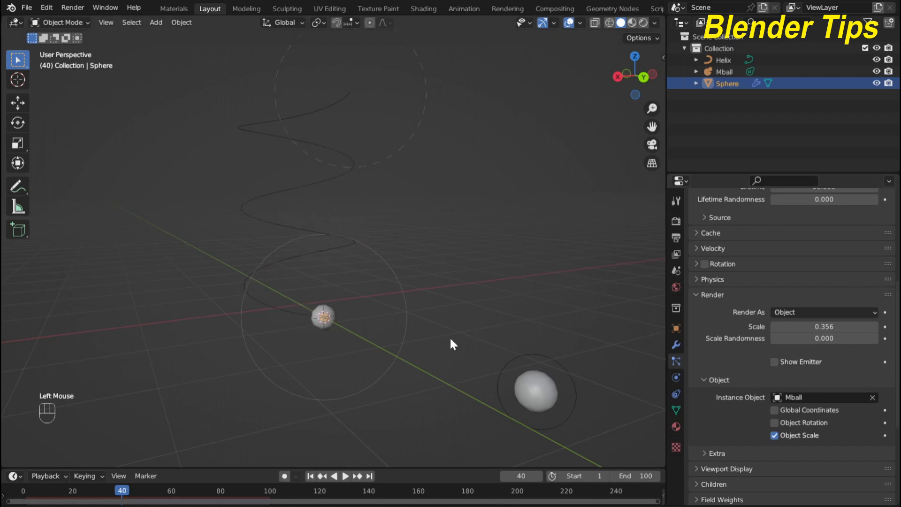
scroll("up", 3)
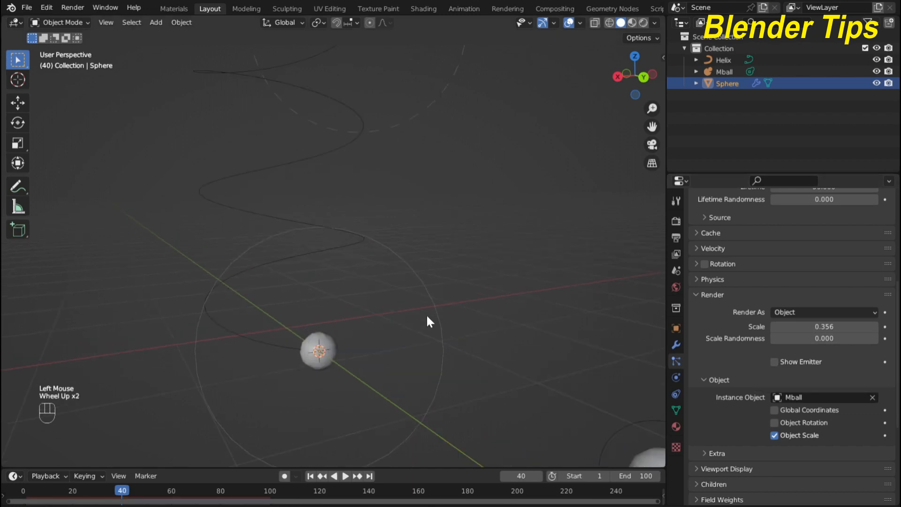
key("space")
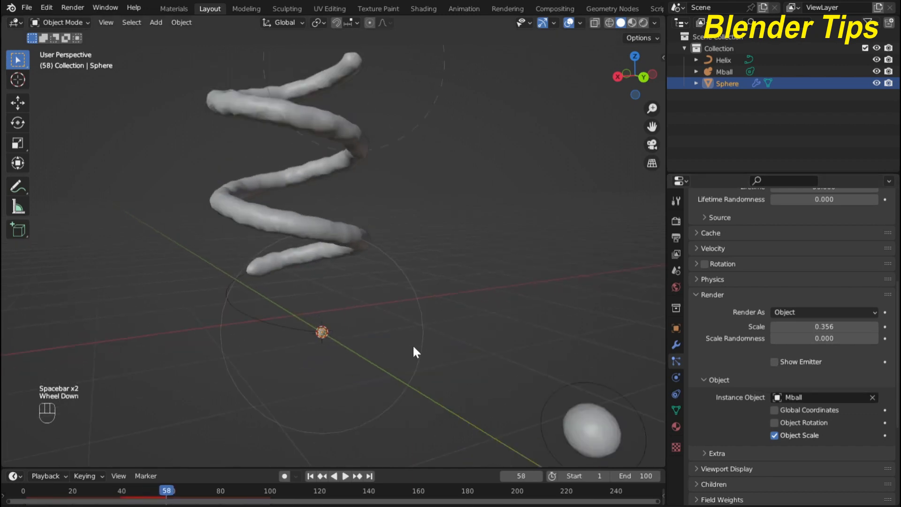
scroll("down", 3)
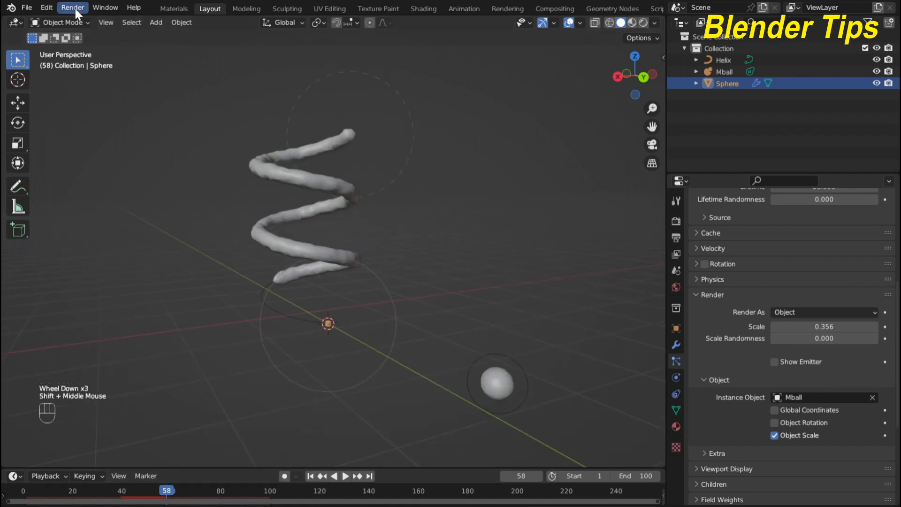
In the Materials workspace, give the selected metaball stream a new material under Material Preview shading.
left_click(174, 8)
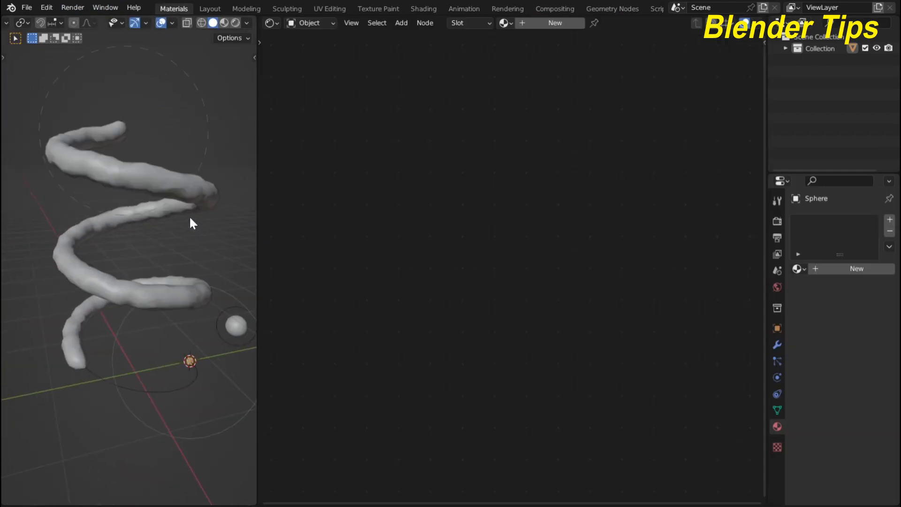
left_click(181, 194)
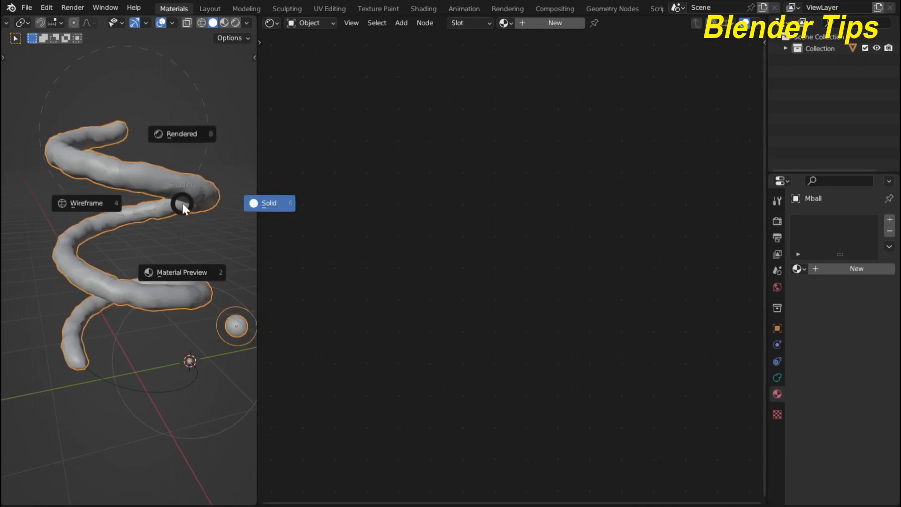
left_click(86, 203)
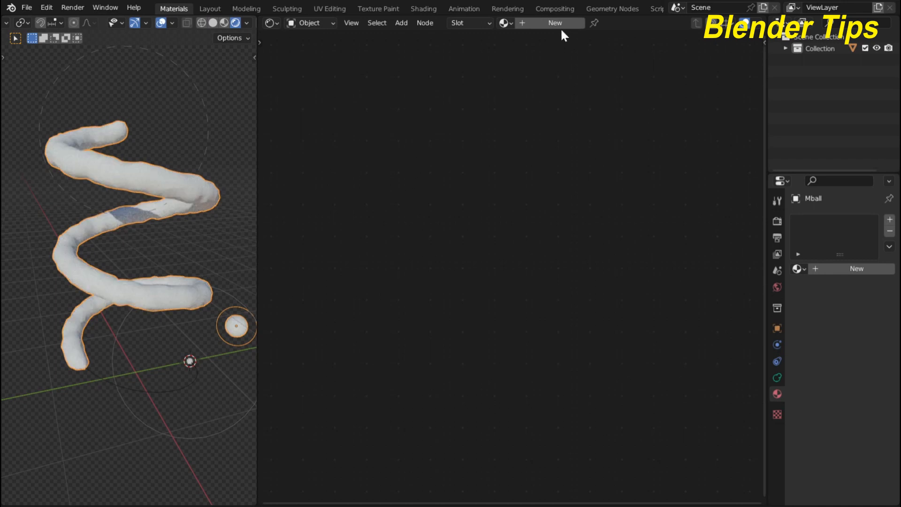
left_click(554, 23)
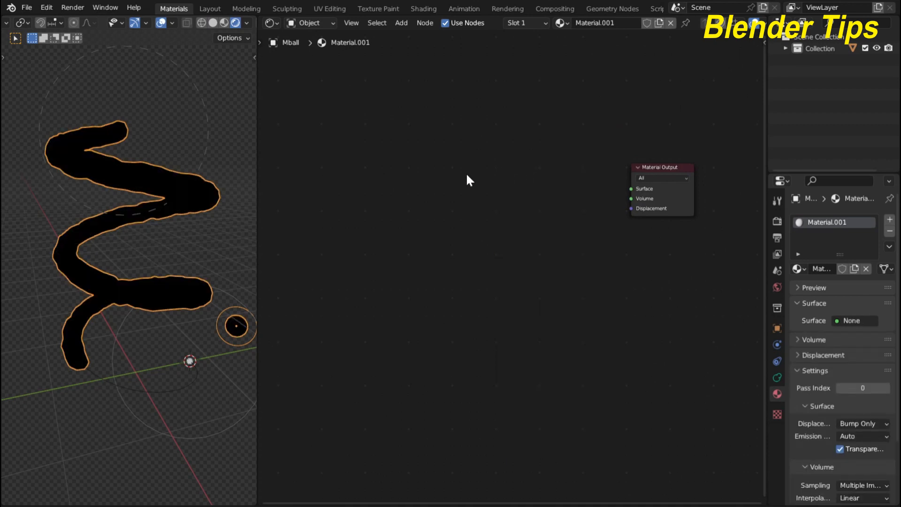
Search for 'glass' and add a Glass BSDF shader node to the material.
left_click(400, 23)
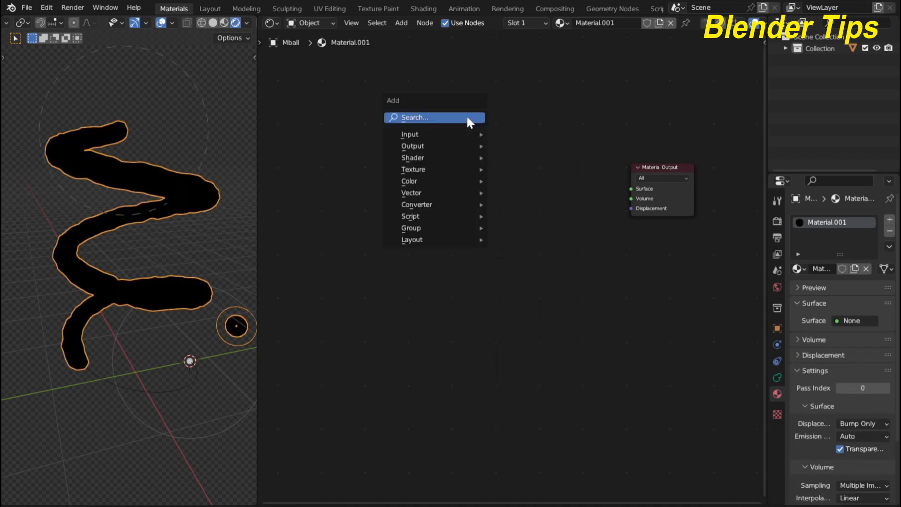
type("g")
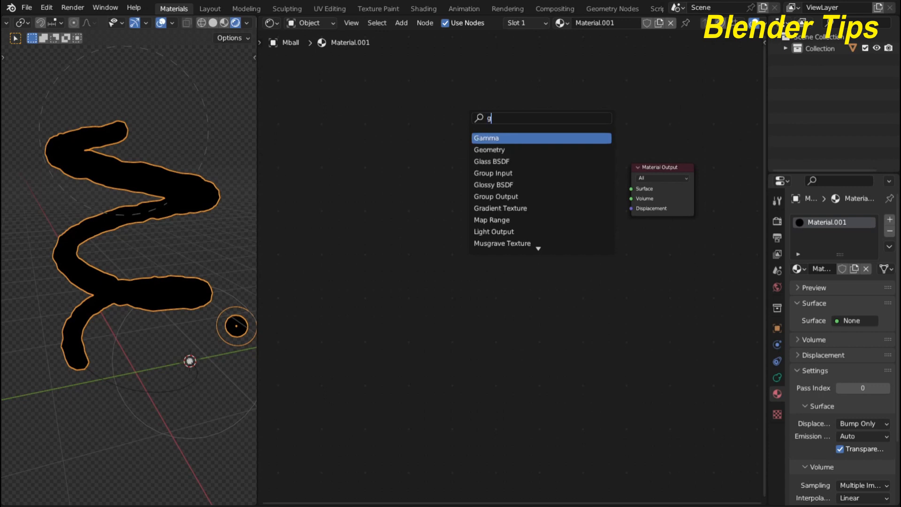
left_click(491, 161)
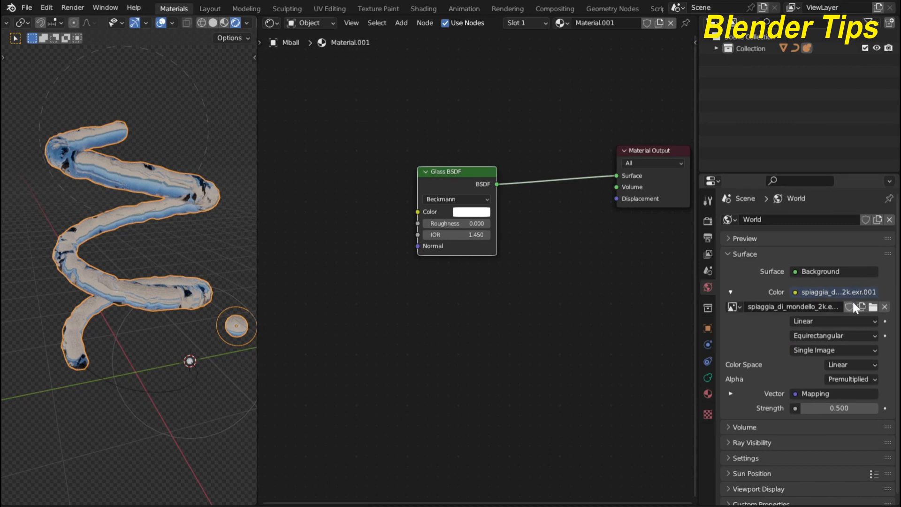
mouse_move(763, 322)
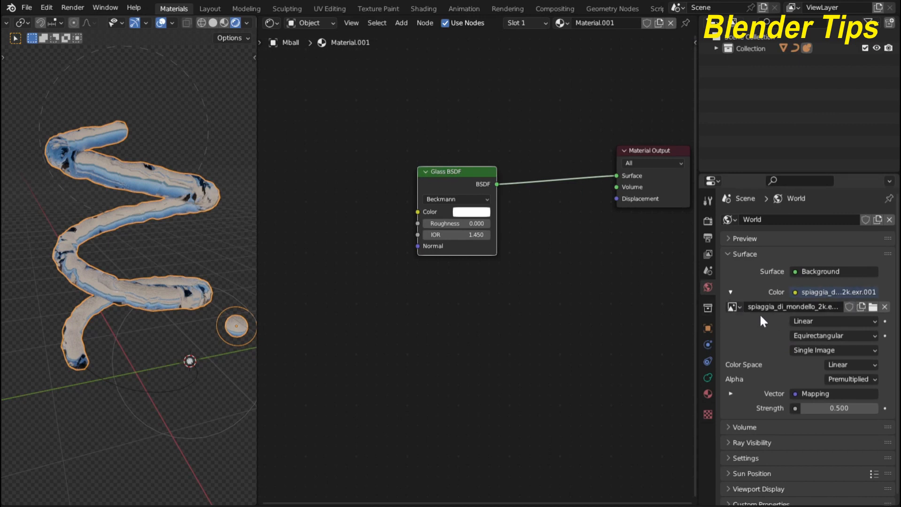
Switch the world Color input from the environment image to a Sky Texture.
left_click(884, 307)
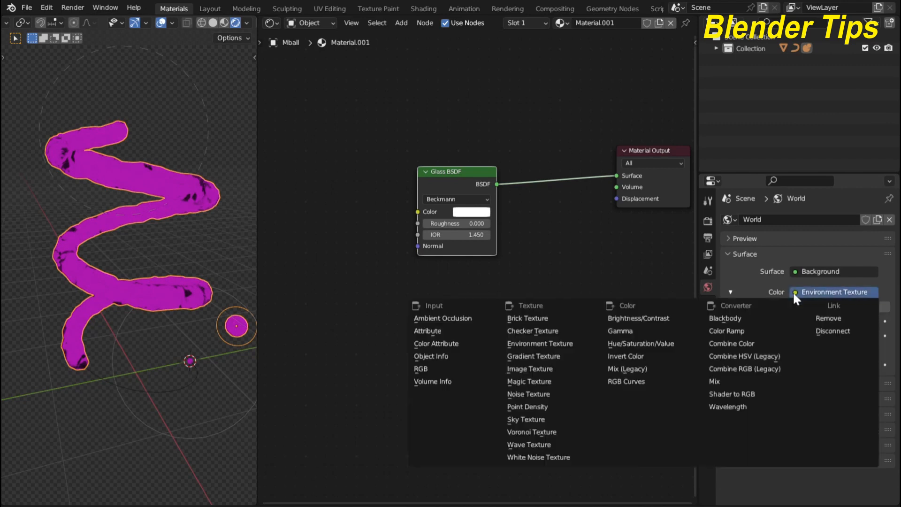
mouse_move(525, 419)
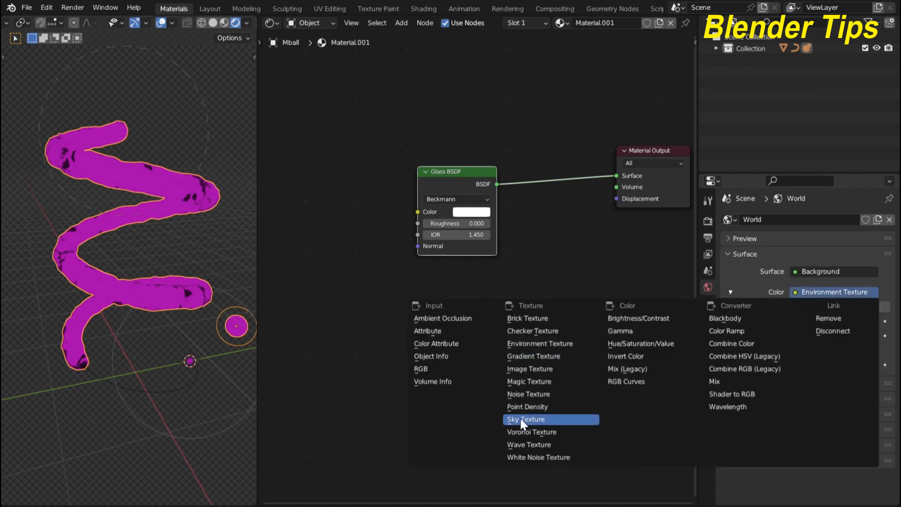
left_click(525, 419)
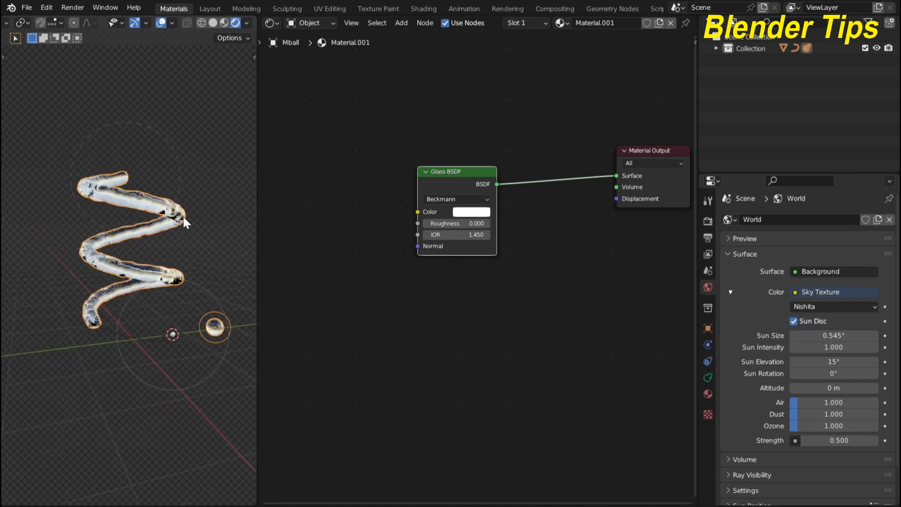
scroll("up", 3)
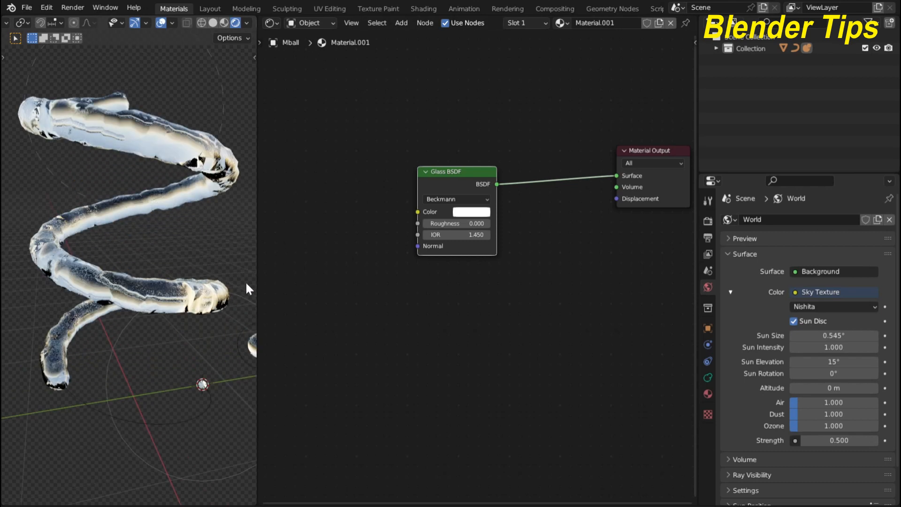
Return to the Layout workspace and view the glass helix in Rendered shading.
left_click(209, 8)
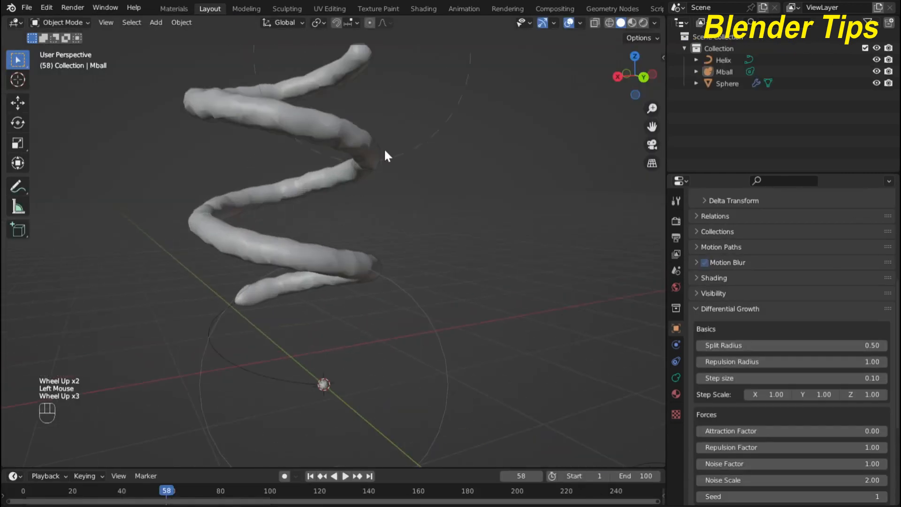
left_click(631, 22)
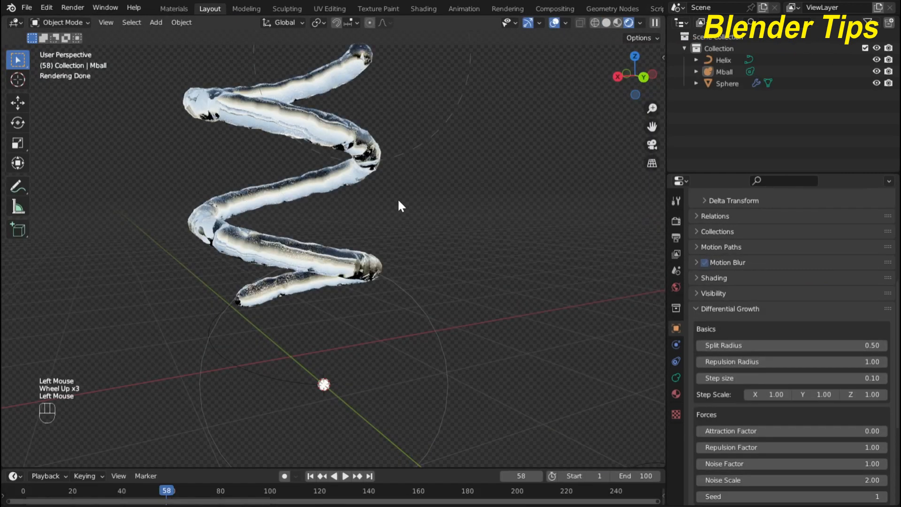
scroll("down", 3)
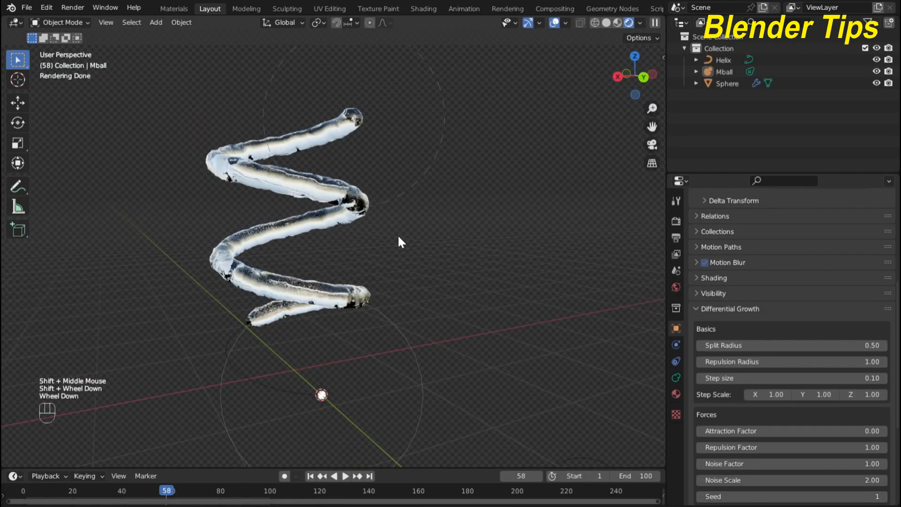